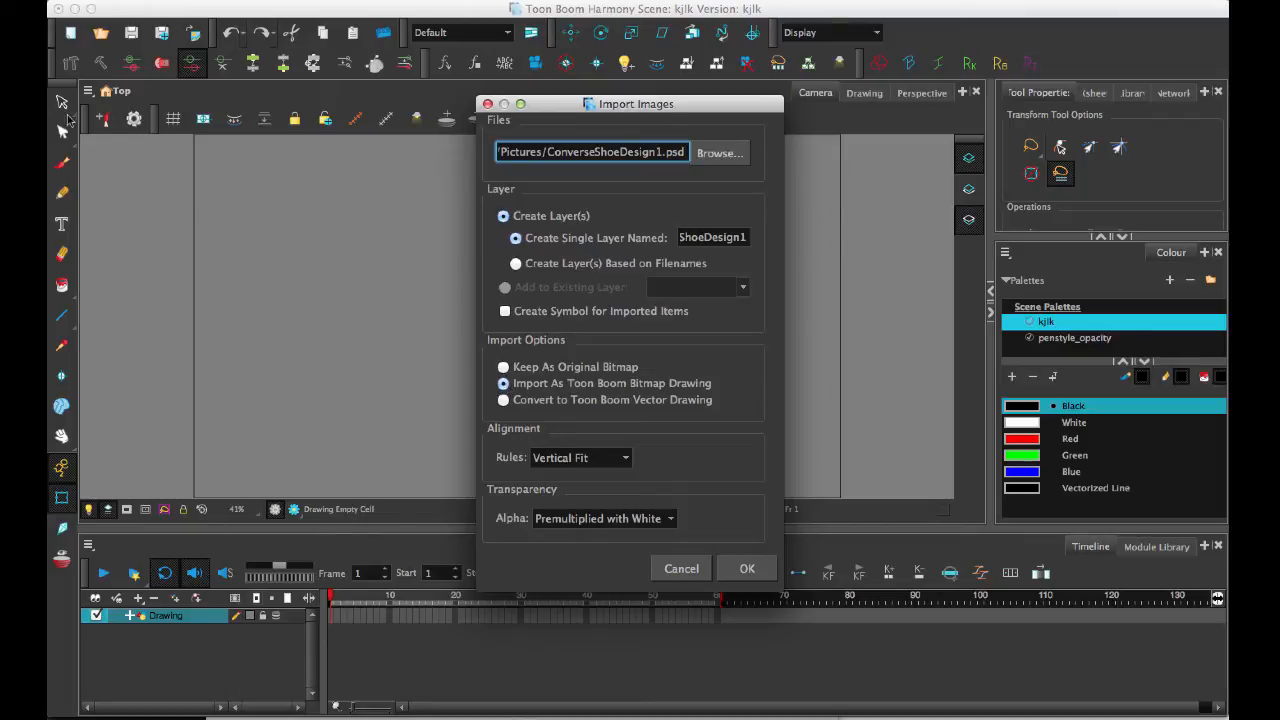
{"action": "mouse_move", "coordinate": [63, 438]}
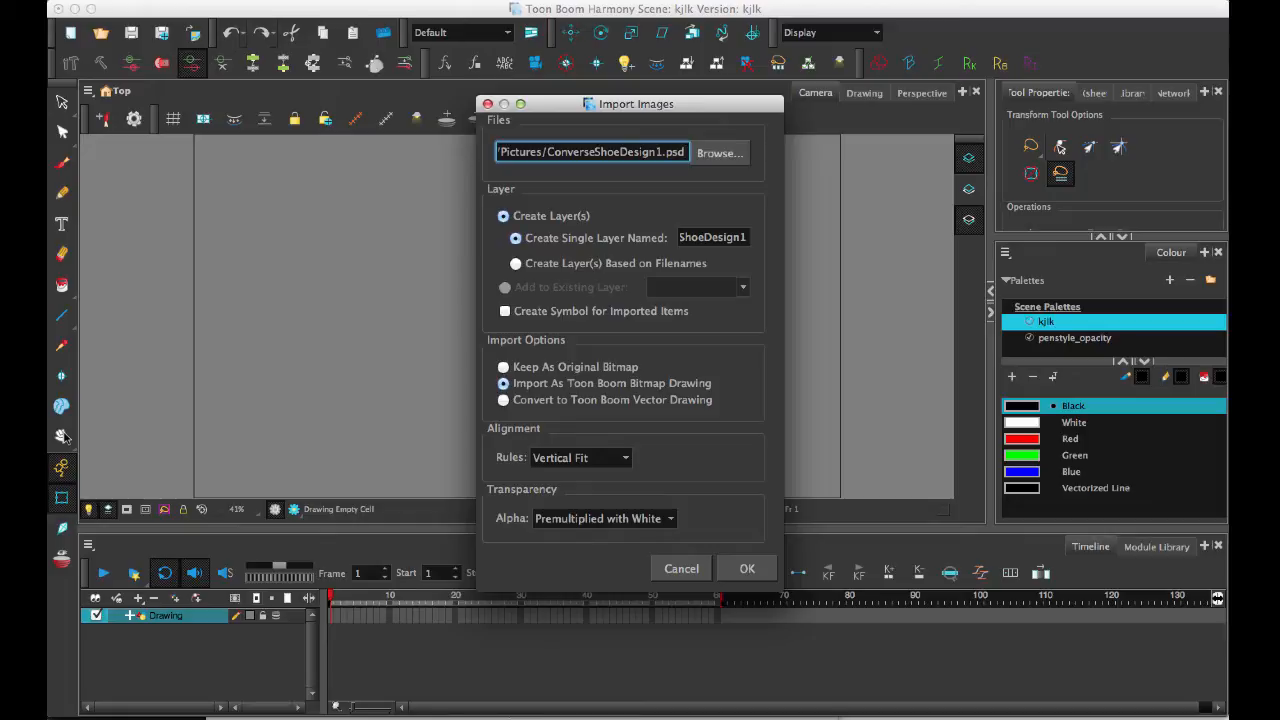
{"action": "mouse_move", "coordinate": [573, 385]}
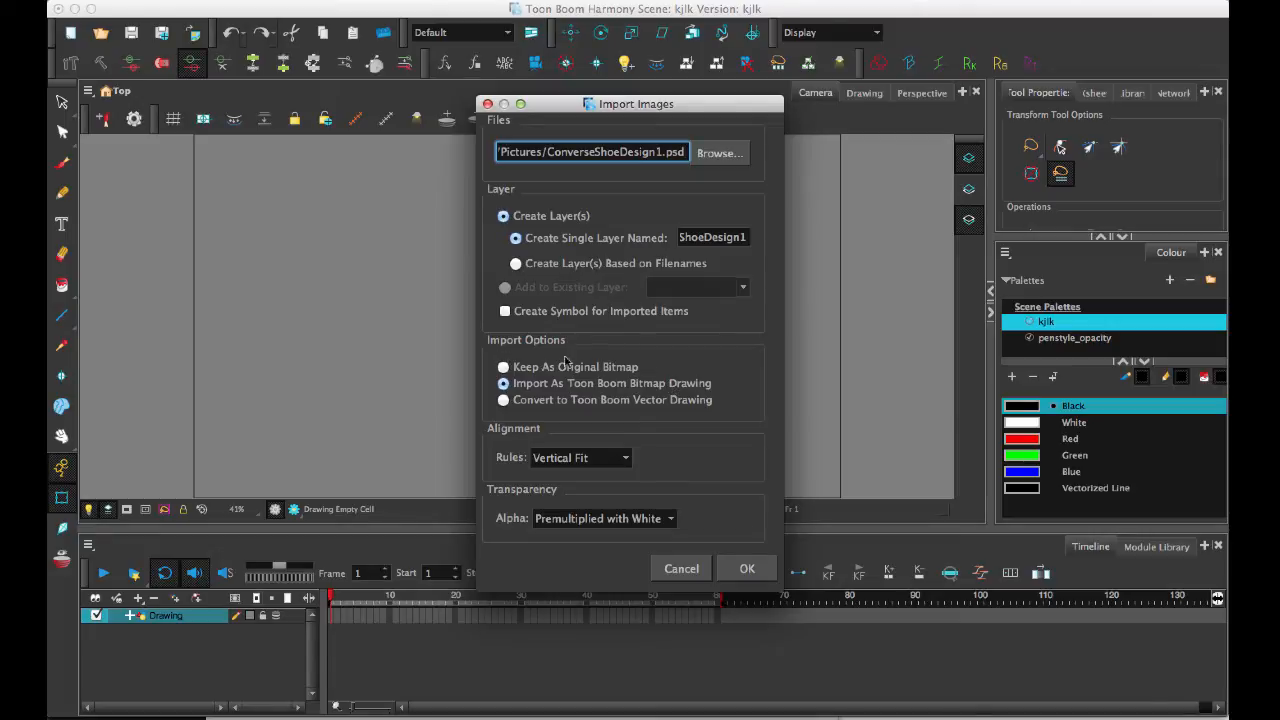
{"action": "mouse_move", "coordinate": [625, 377]}
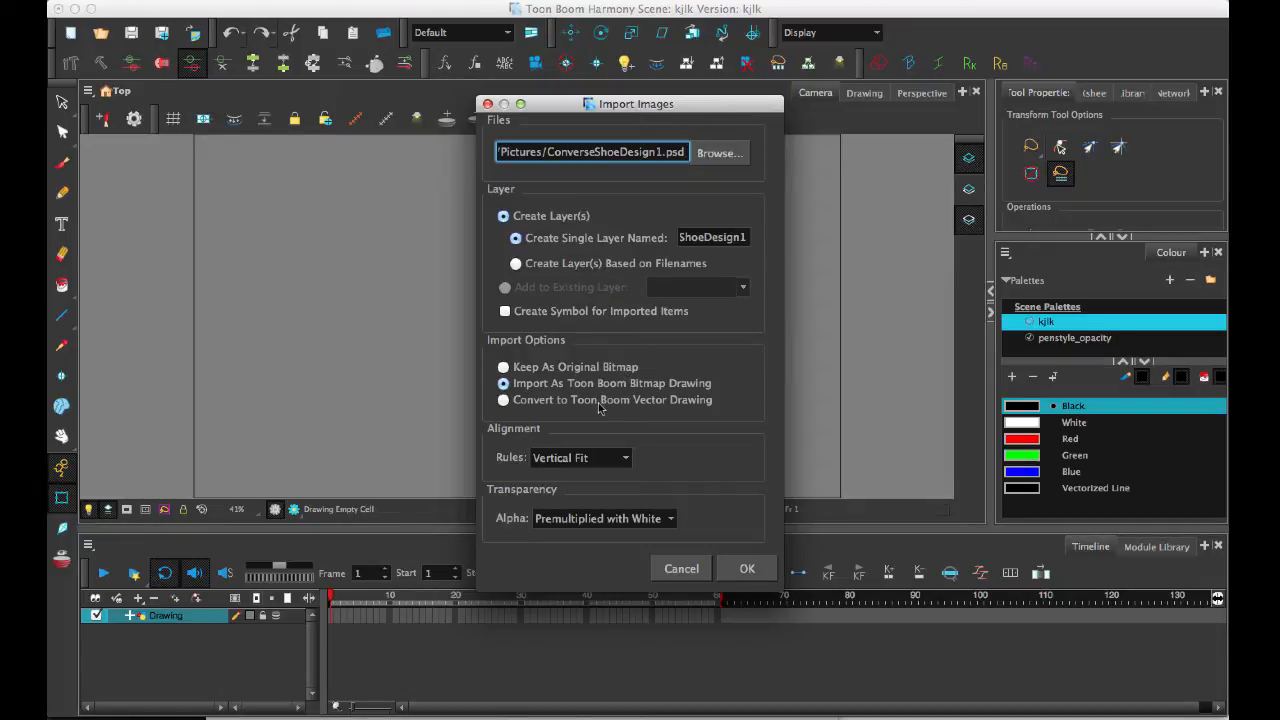
Try vector import, then import as a bitmap drawing with Straight alpha
{"action": "left_click", "coordinate": [504, 399]}
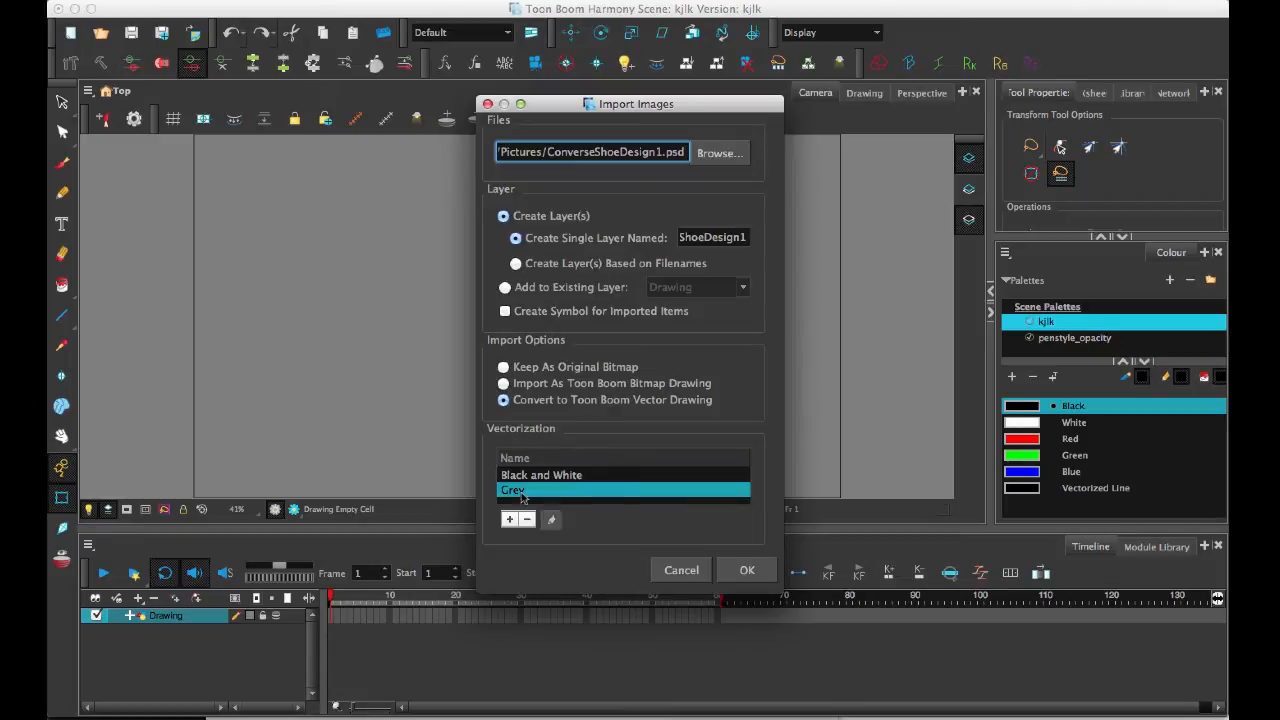
{"action": "mouse_move", "coordinate": [630, 498]}
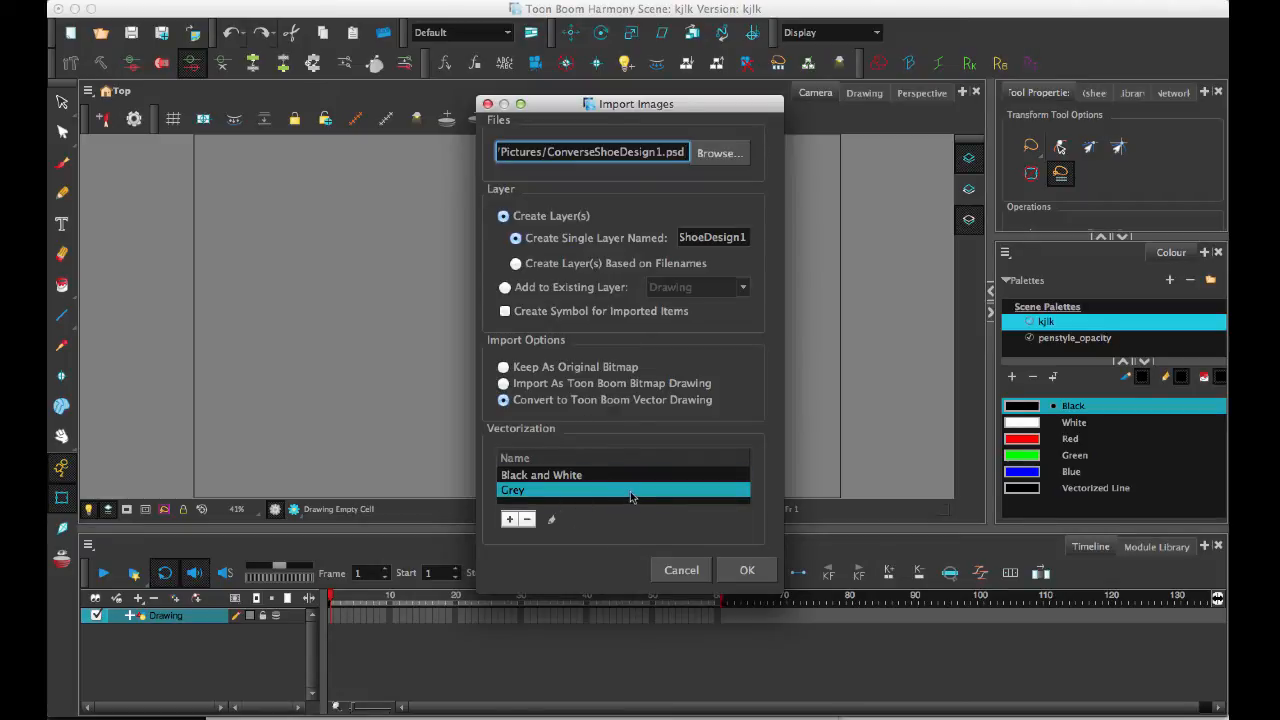
{"action": "mouse_move", "coordinate": [757, 498]}
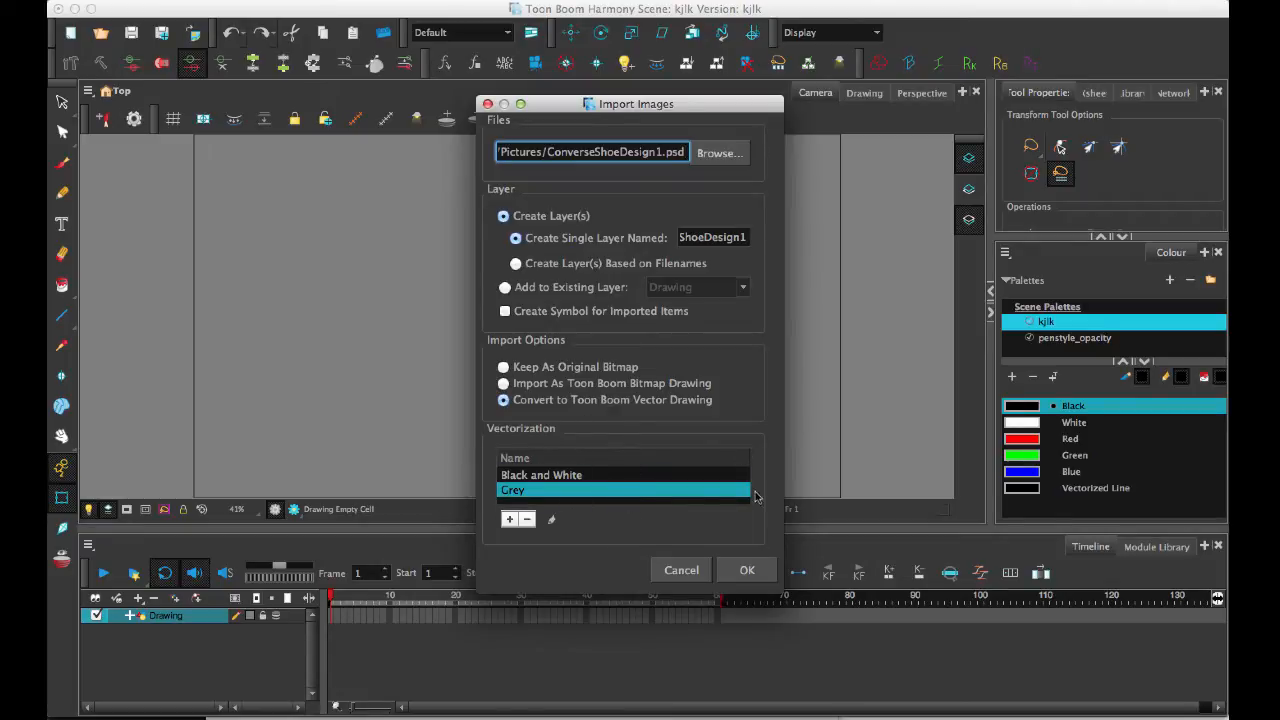
{"action": "mouse_move", "coordinate": [595, 465]}
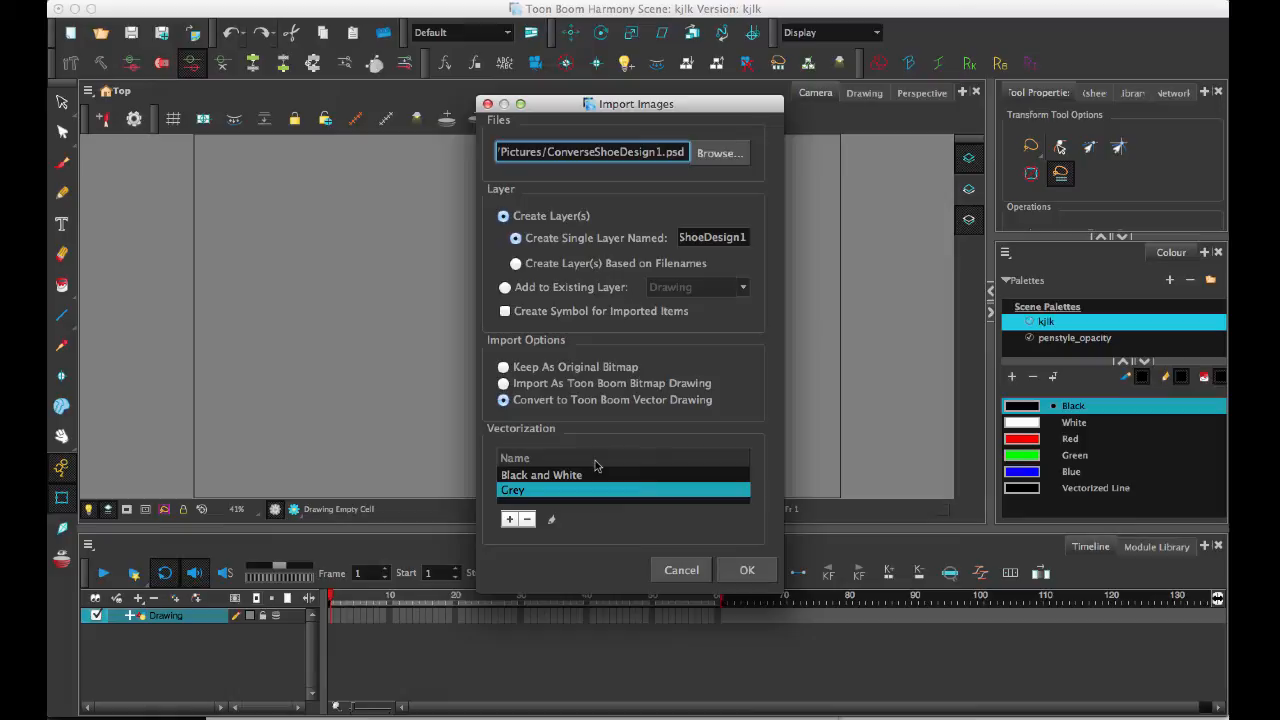
{"action": "left_click", "coordinate": [504, 383]}
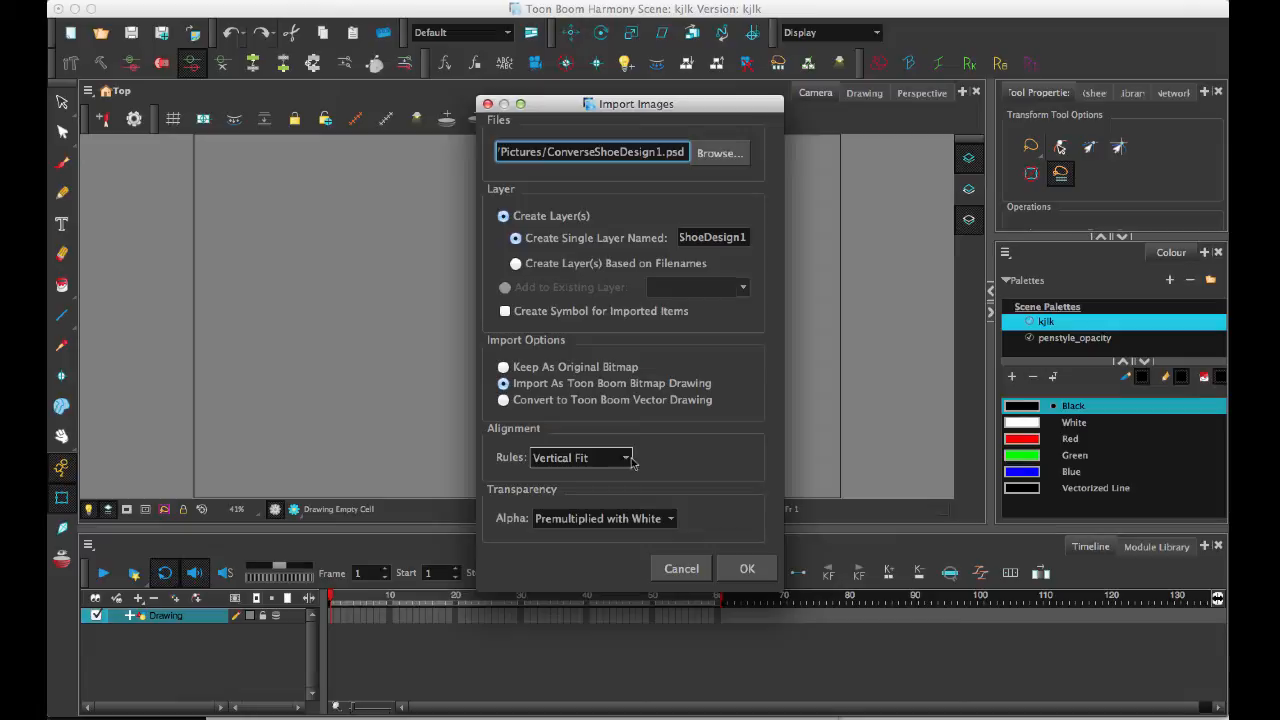
{"action": "mouse_move", "coordinate": [668, 468]}
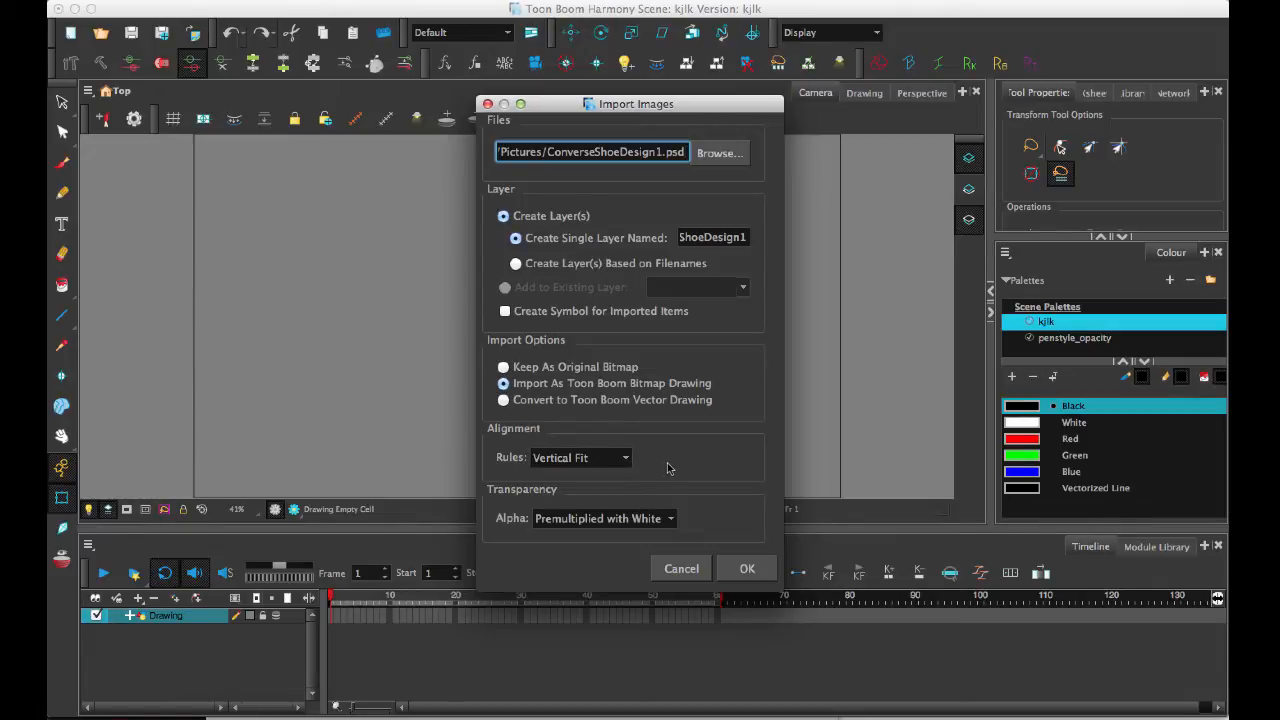
{"action": "mouse_move", "coordinate": [670, 468]}
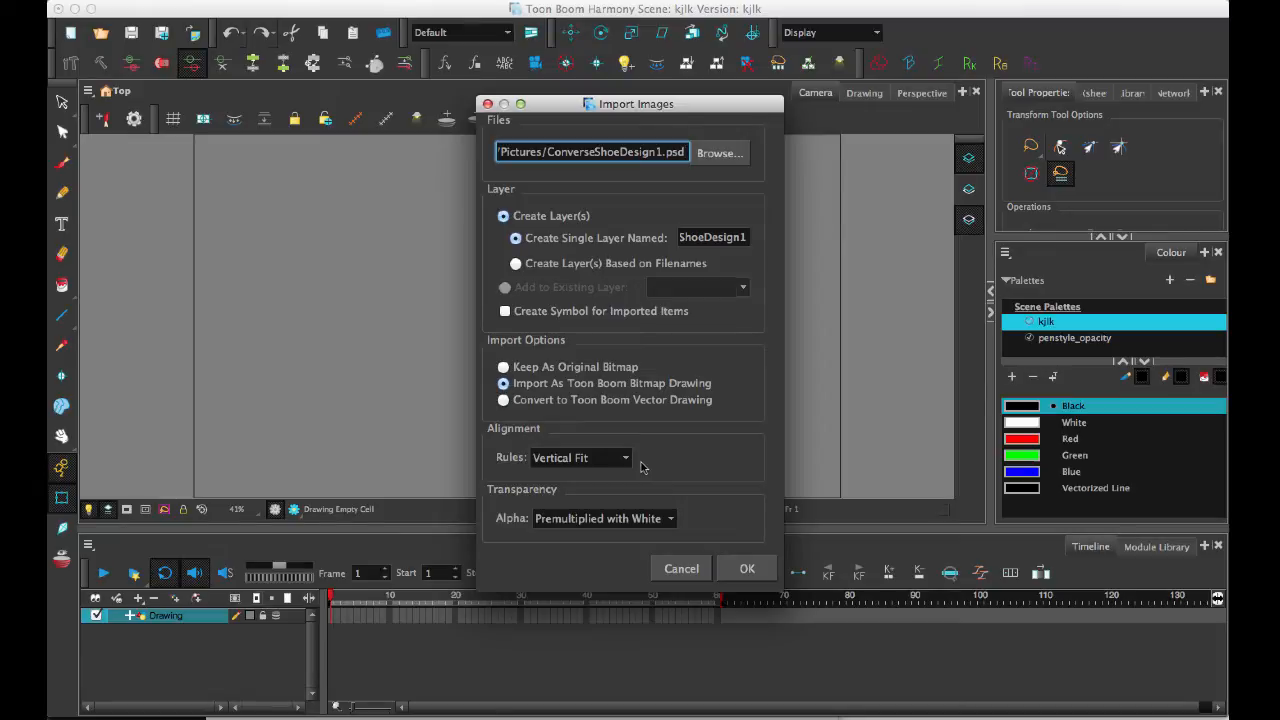
{"action": "mouse_move", "coordinate": [642, 467]}
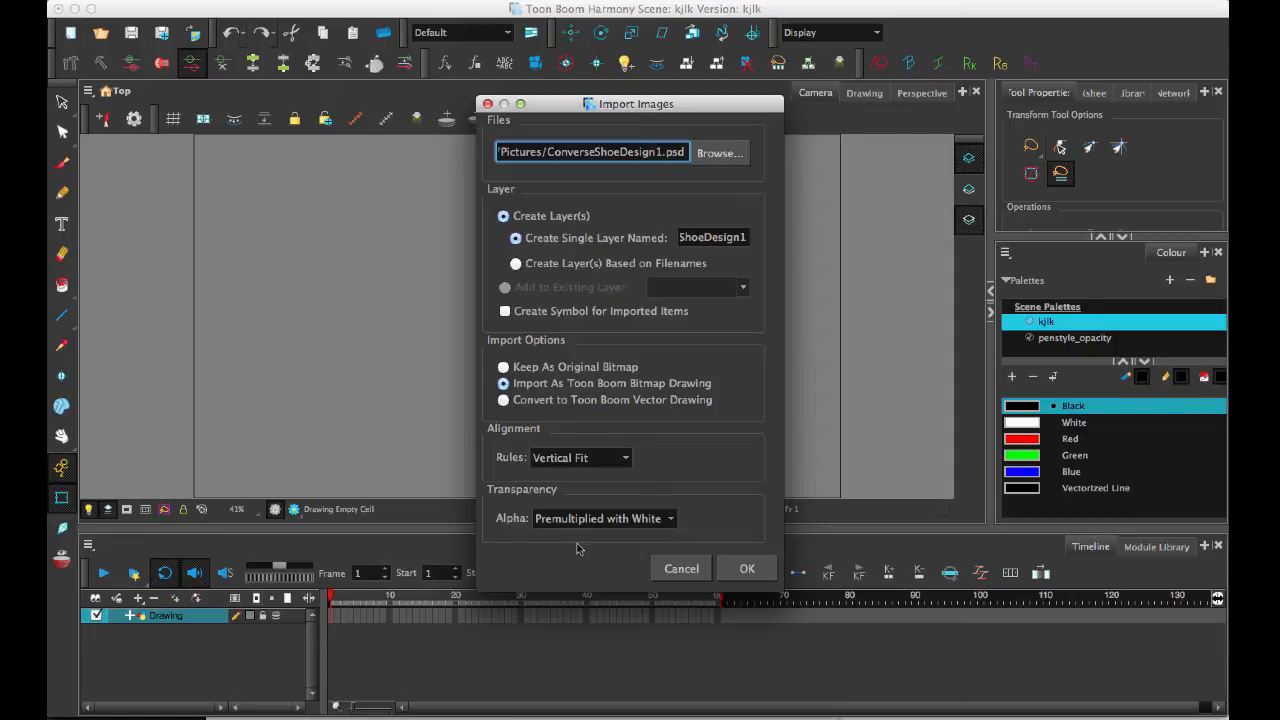
{"action": "left_click", "coordinate": [603, 518]}
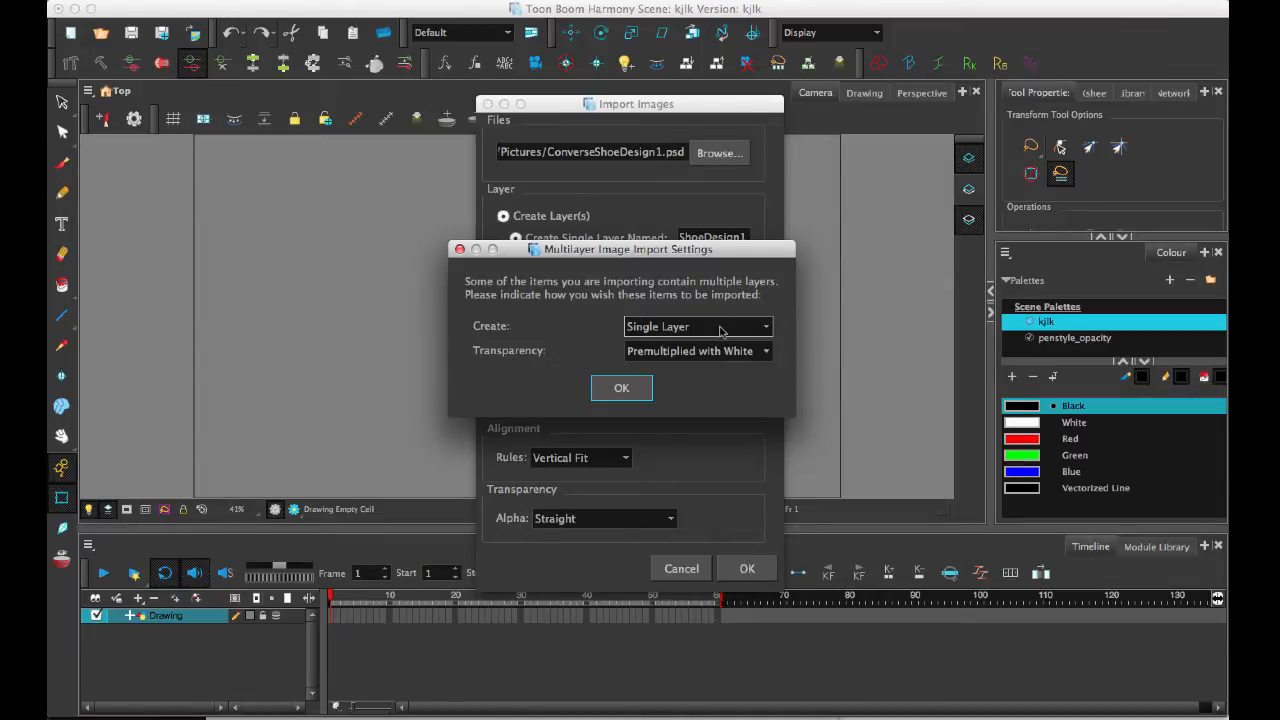
Import the PSD as a Single Layer with Straight transparency
{"action": "left_click", "coordinate": [697, 326]}
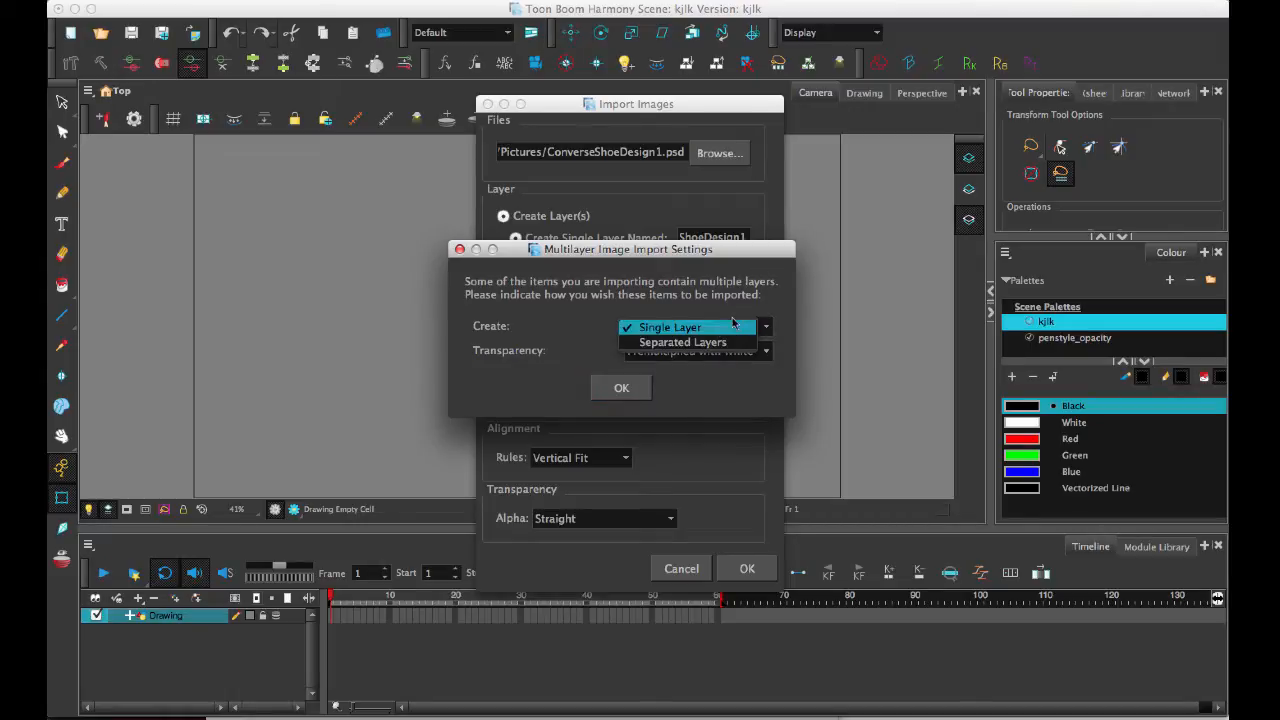
{"action": "left_click", "coordinate": [682, 342]}
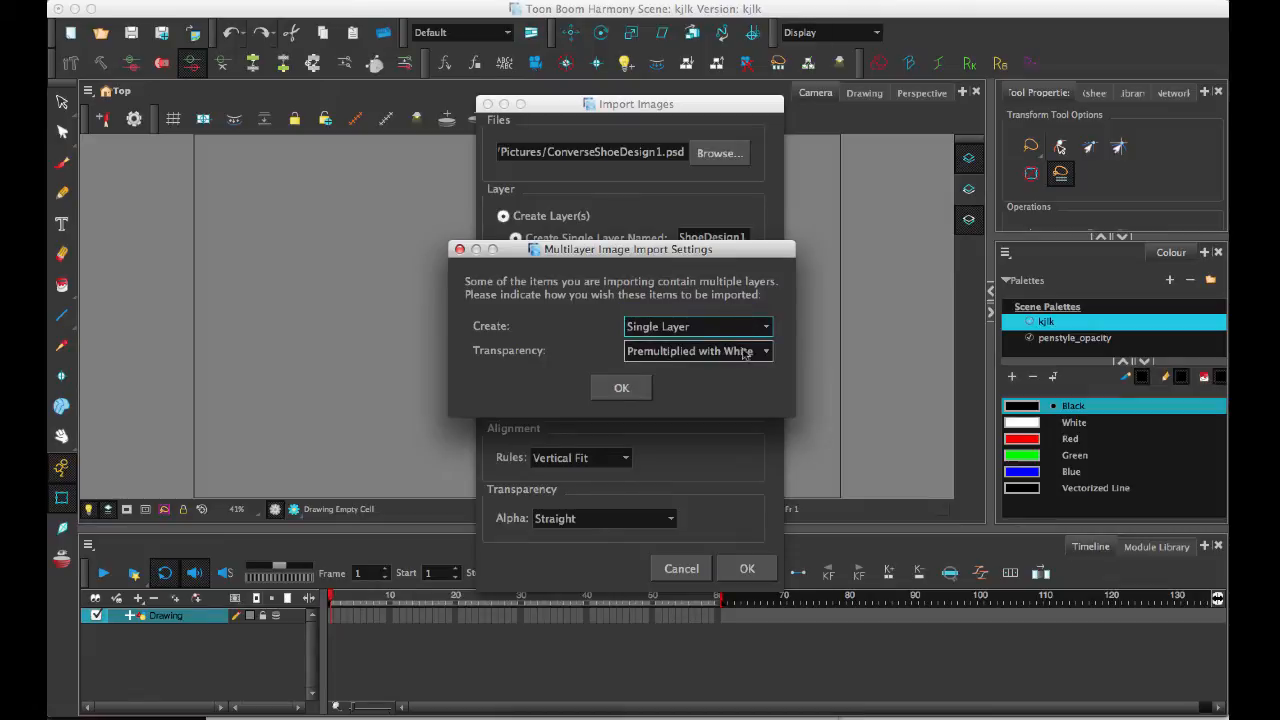
{"action": "left_click", "coordinate": [697, 350]}
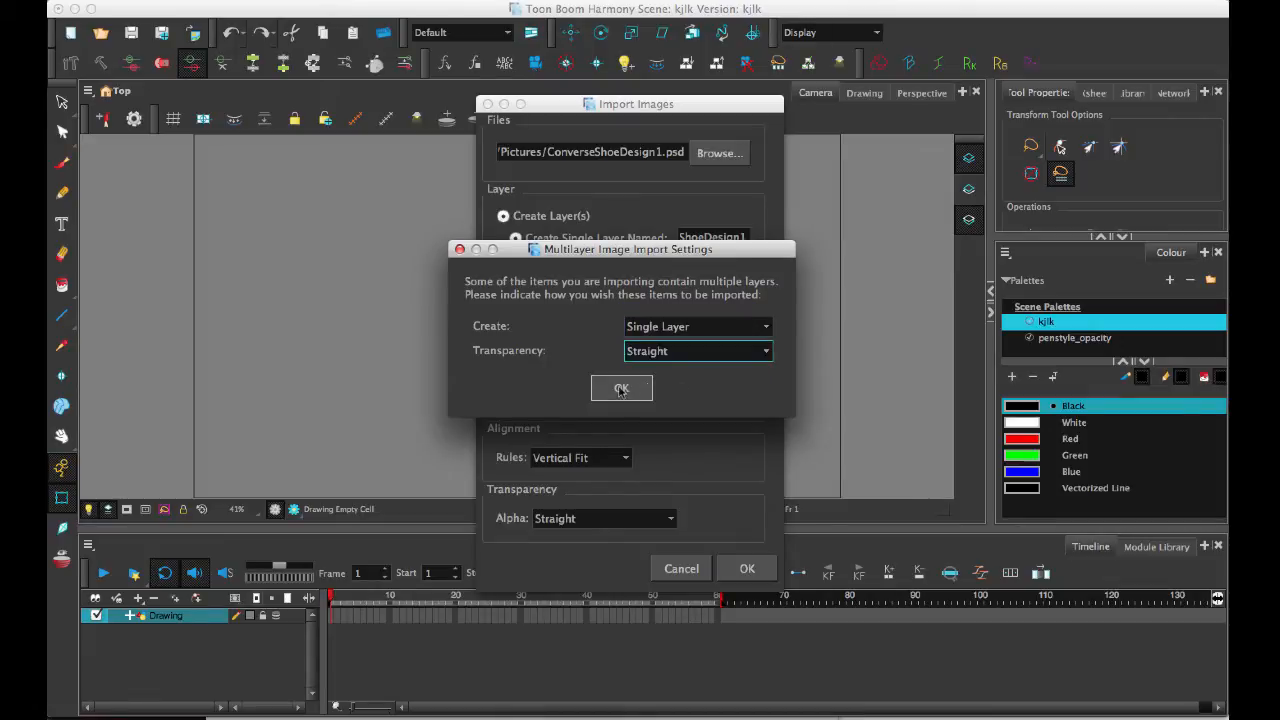
{"action": "left_click", "coordinate": [621, 389]}
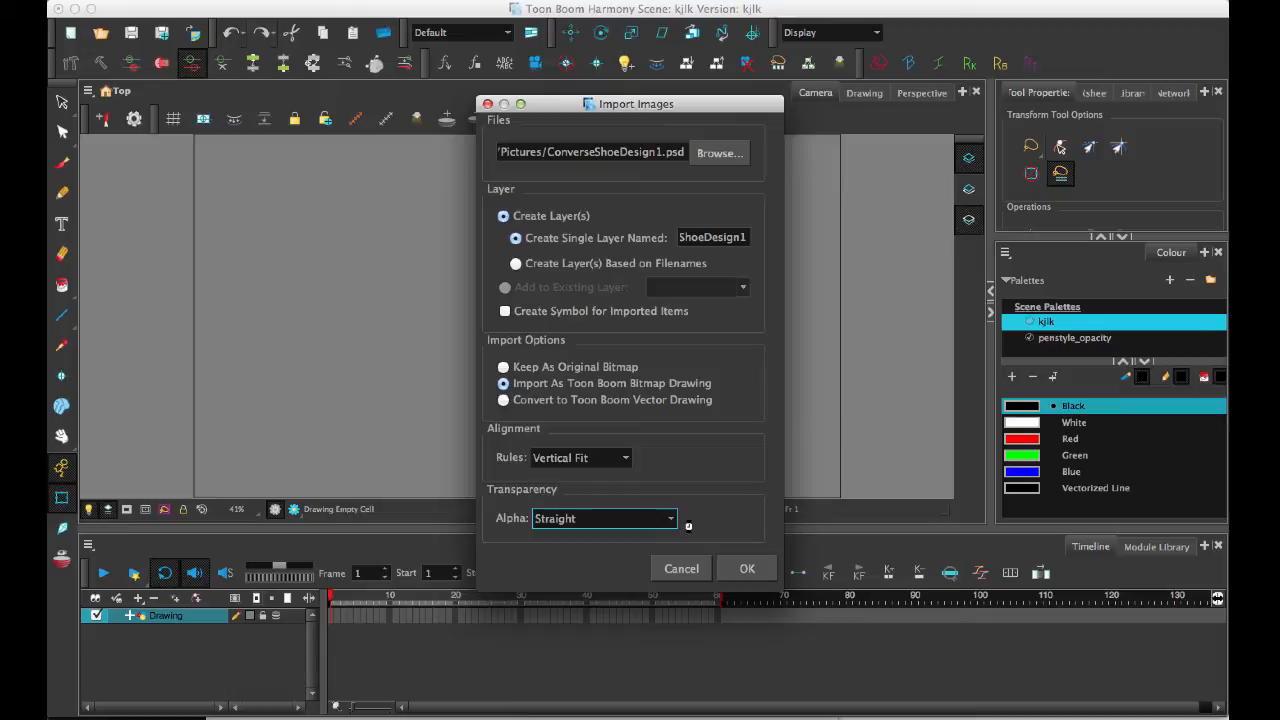
{"action": "left_click", "coordinate": [747, 568]}
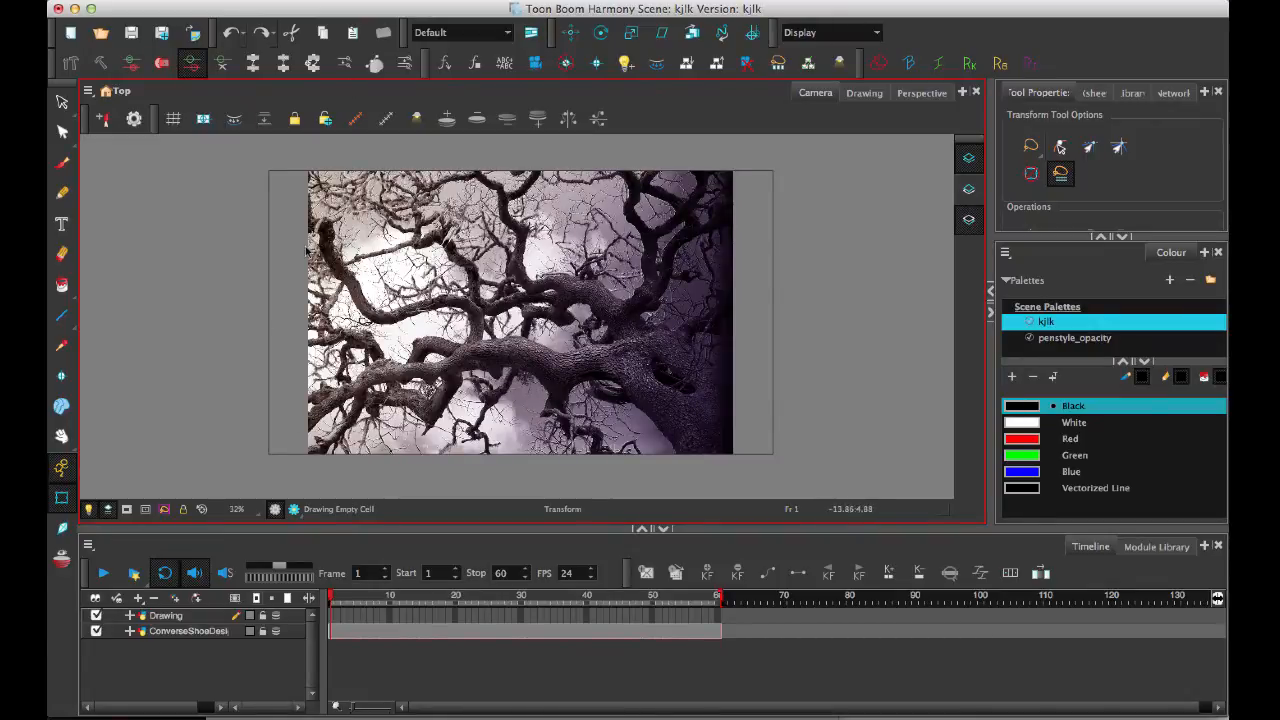
{"action": "mouse_move", "coordinate": [335, 630]}
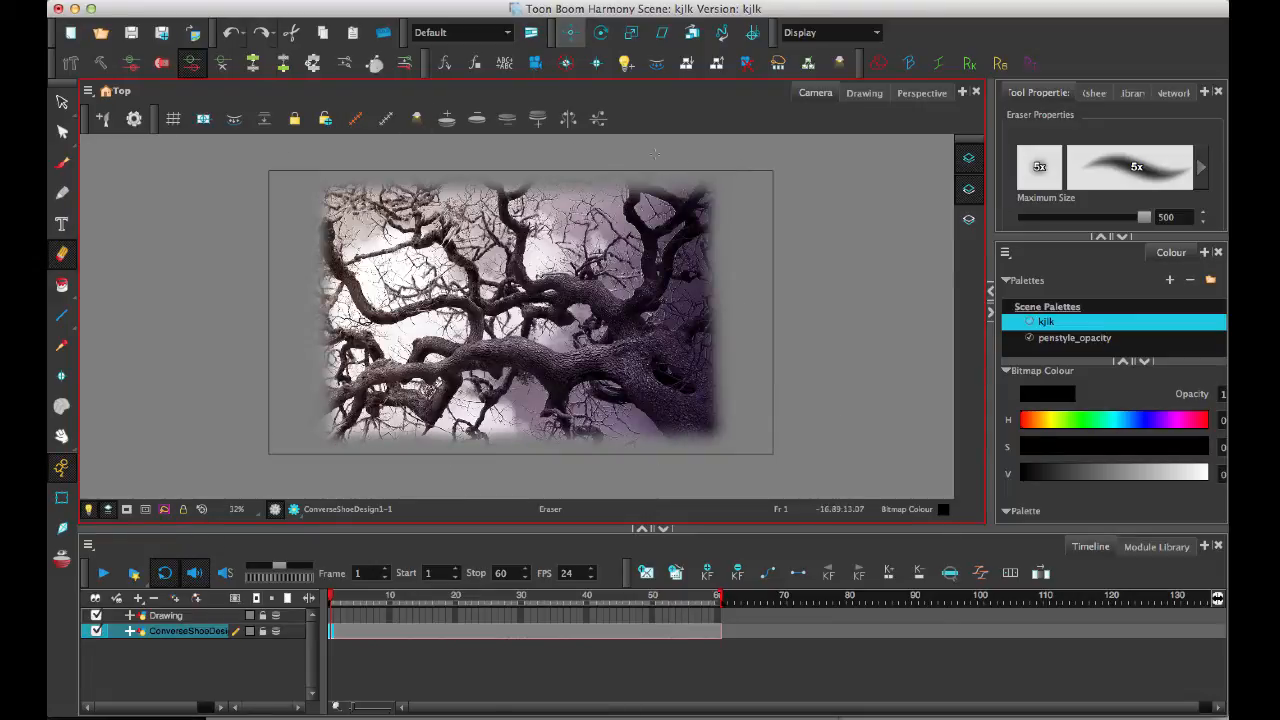
{"action": "mouse_move", "coordinate": [783, 162]}
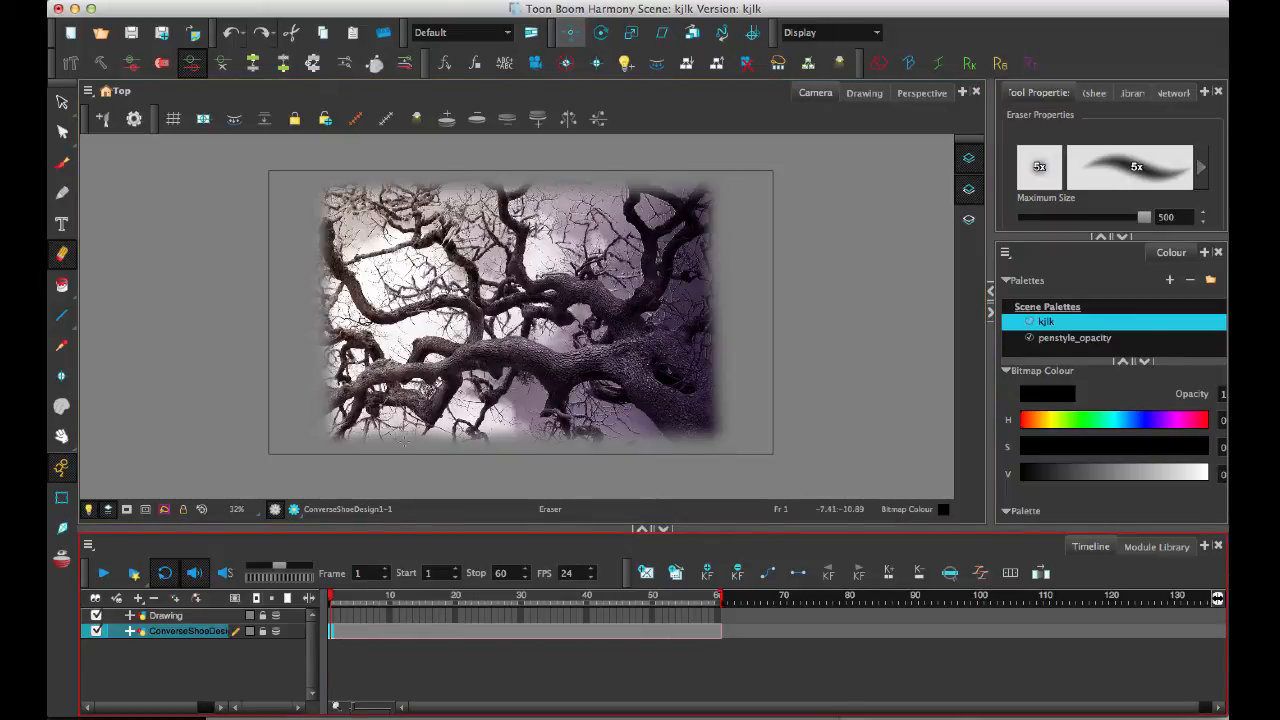
Paint thick black strokes over the upper branches, lower branches and hatched lower trunk
{"action": "left_click", "coordinate": [61, 102]}
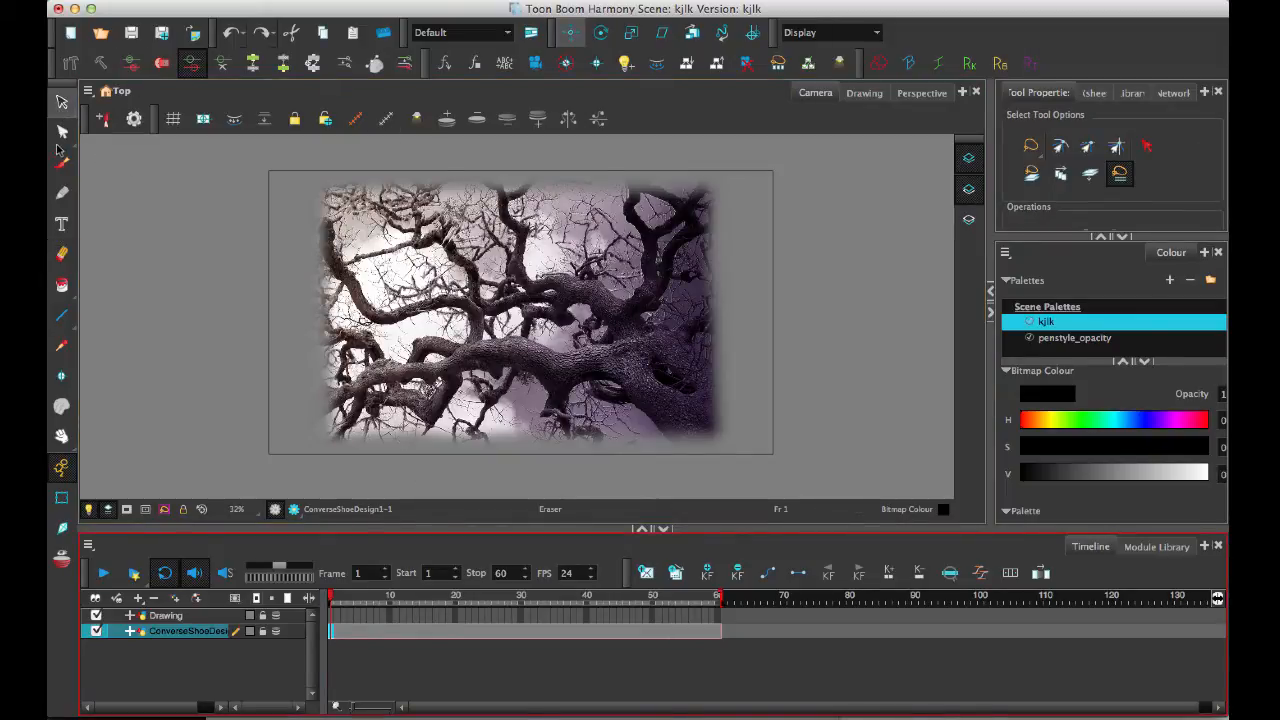
{"action": "left_click", "coordinate": [60, 103]}
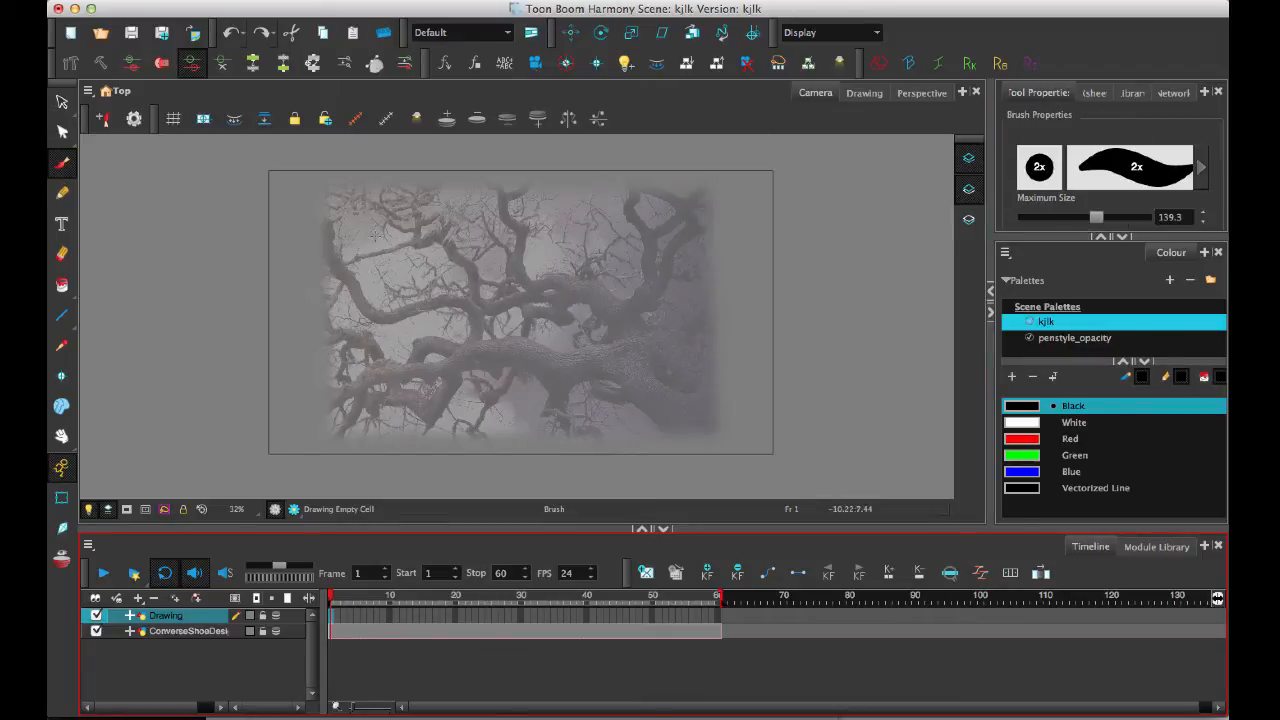
{"action": "left_click_drag", "start_coordinate": [328, 232], "coordinate": [708, 368]}
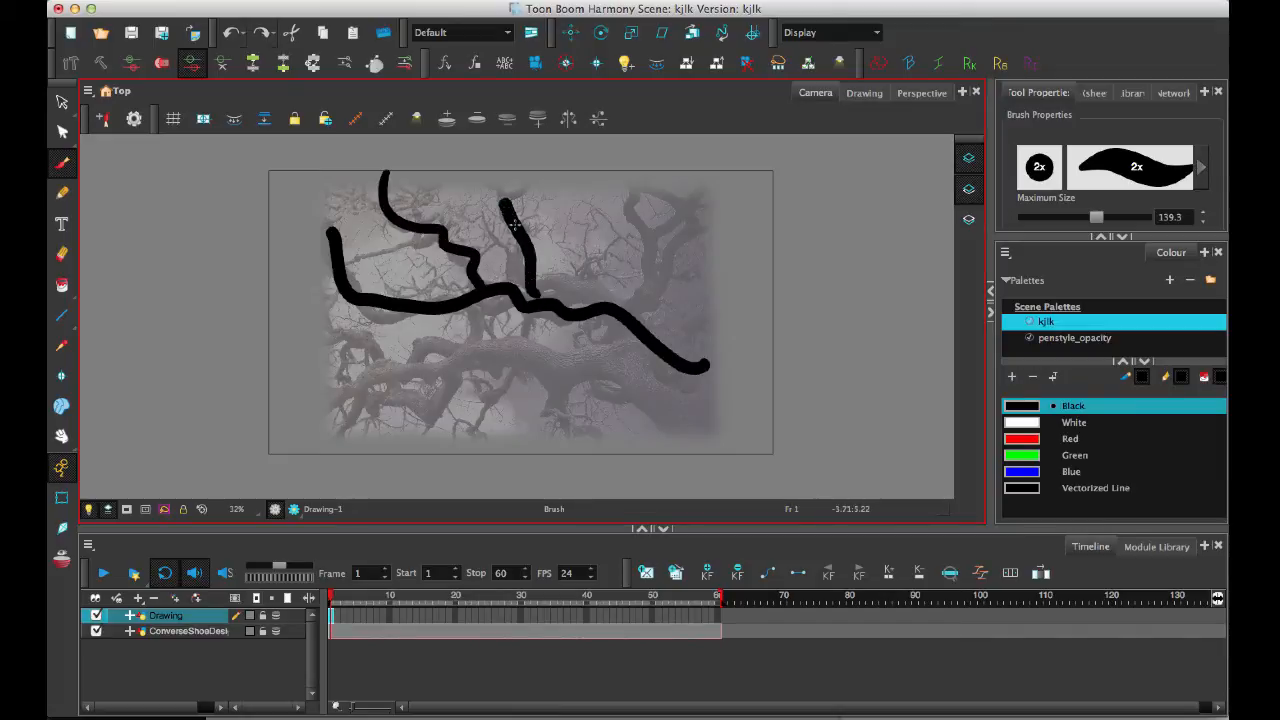
{"action": "left_click_drag", "start_coordinate": [510, 200], "coordinate": [630, 305]}
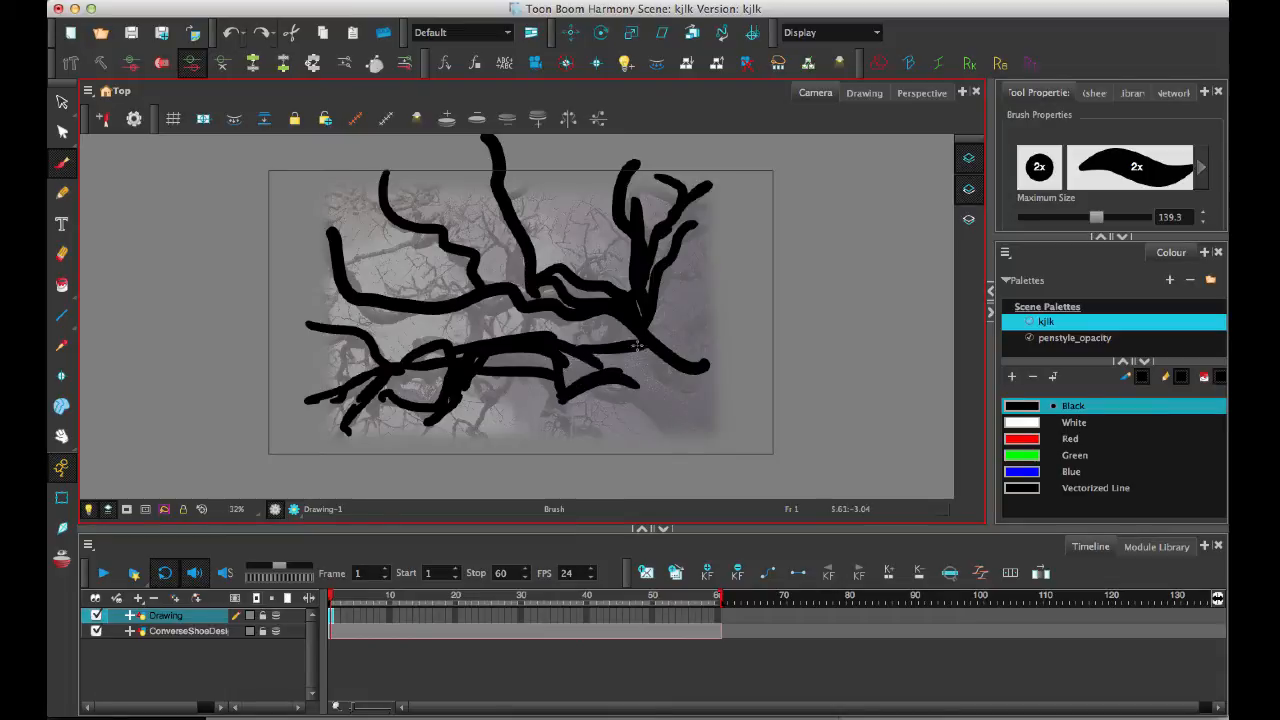
{"action": "left_click_drag", "start_coordinate": [635, 345], "coordinate": [710, 485]}
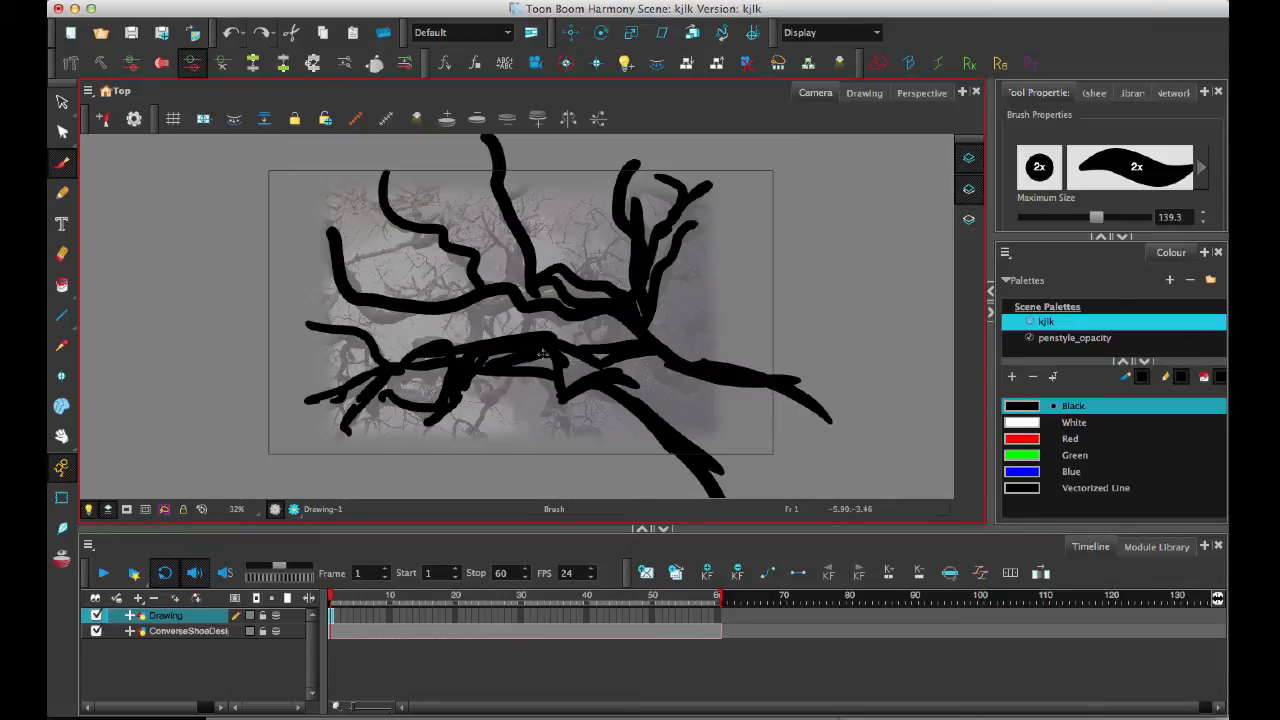
{"action": "left_click_drag", "start_coordinate": [545, 355], "coordinate": [790, 400]}
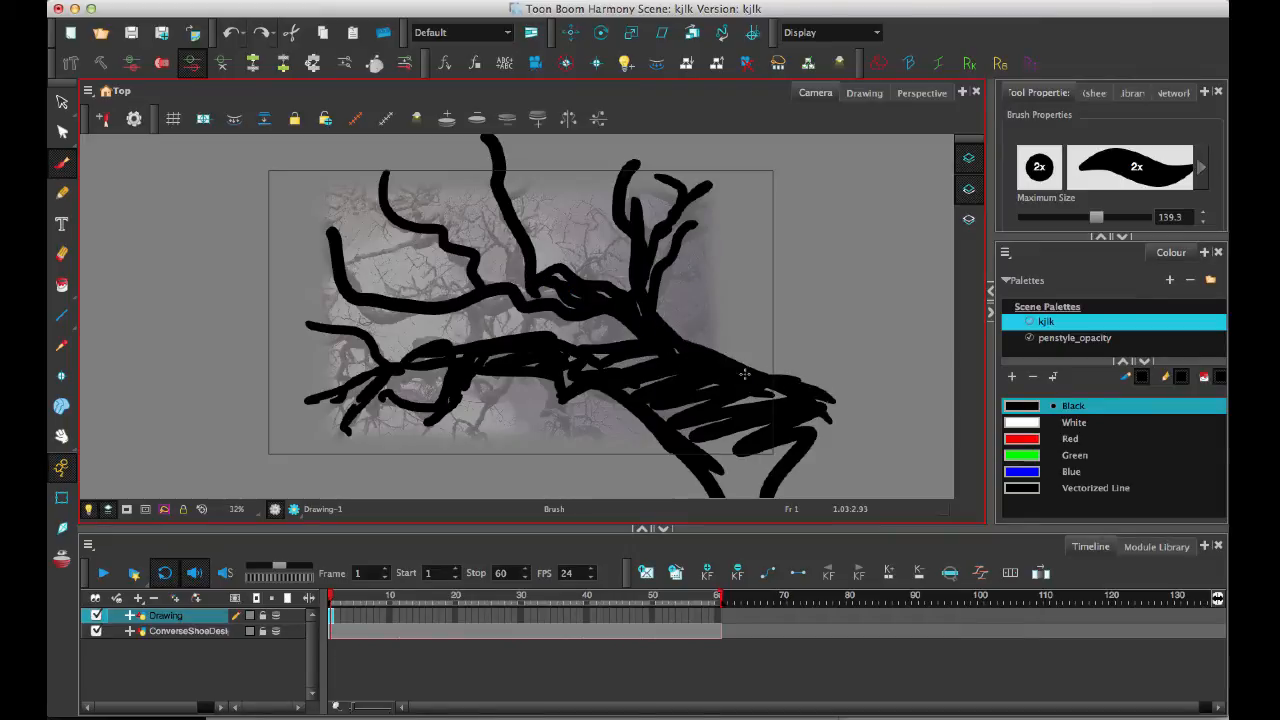
{"action": "left_click_drag", "start_coordinate": [760, 365], "coordinate": [860, 440]}
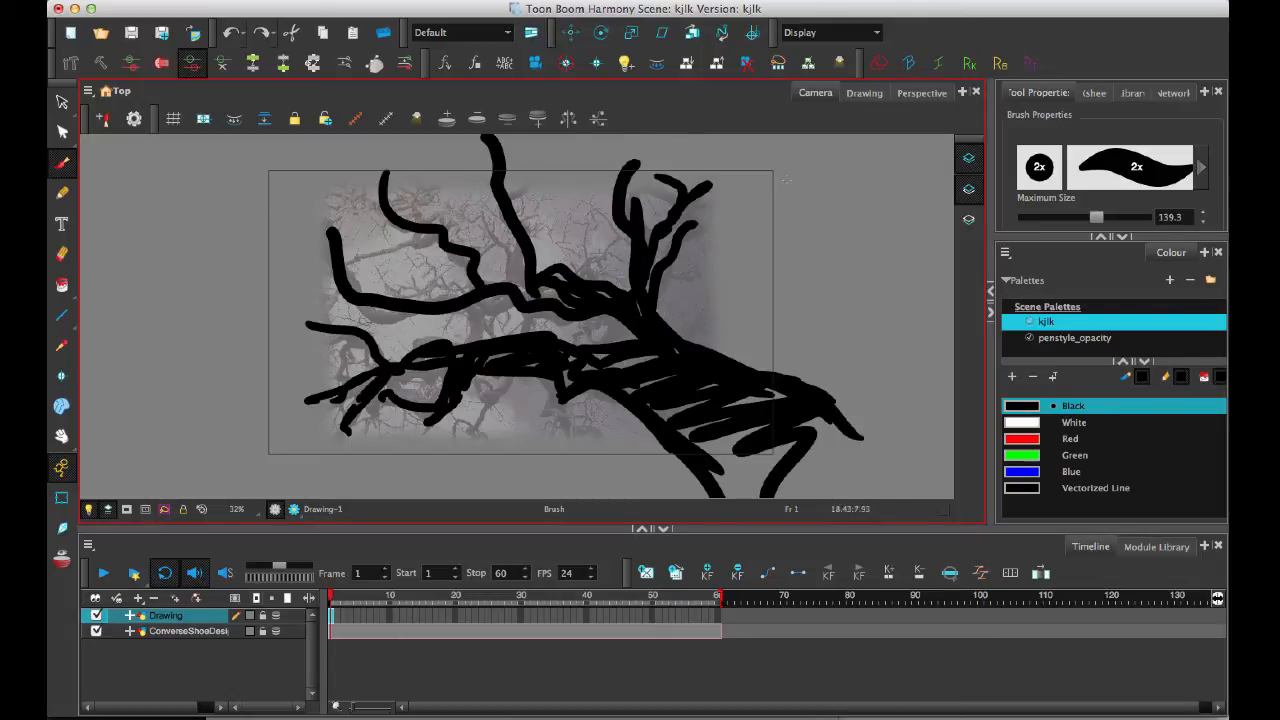
{"action": "left_click", "coordinate": [60, 132]}
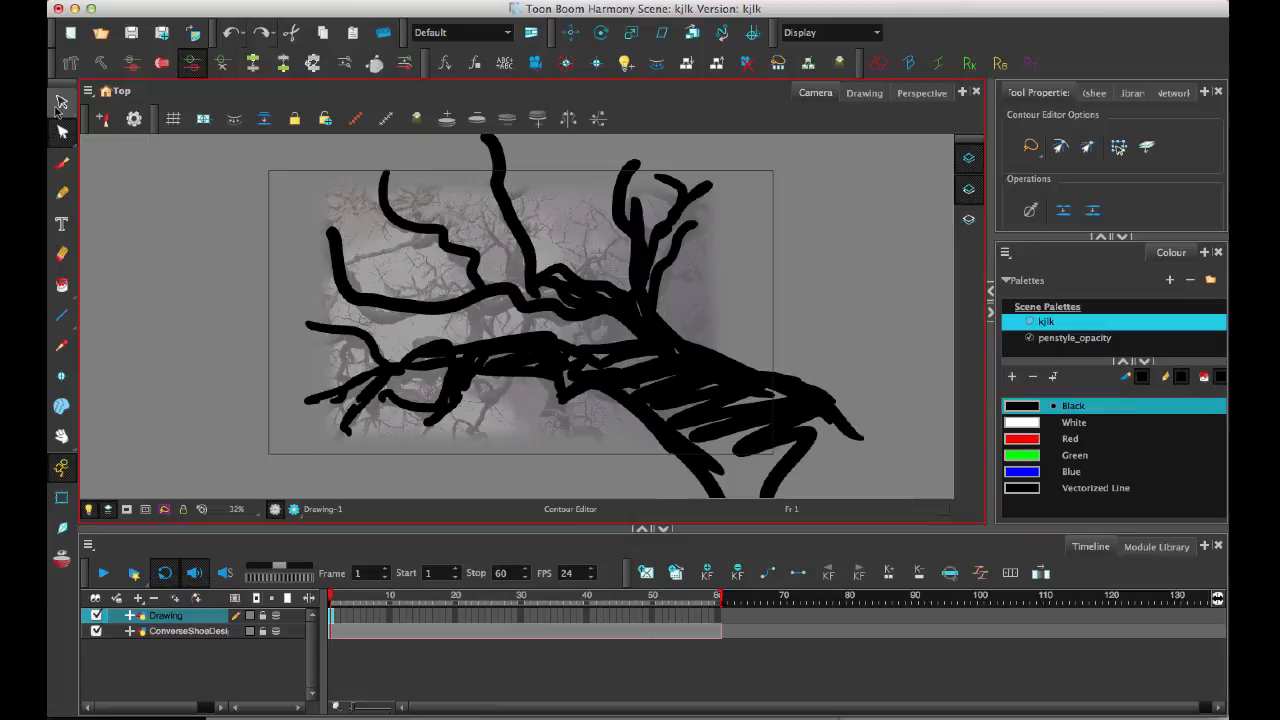
Try the Perspective deformation tool, then settle on the Envelope tool
{"action": "left_click", "coordinate": [60, 103]}
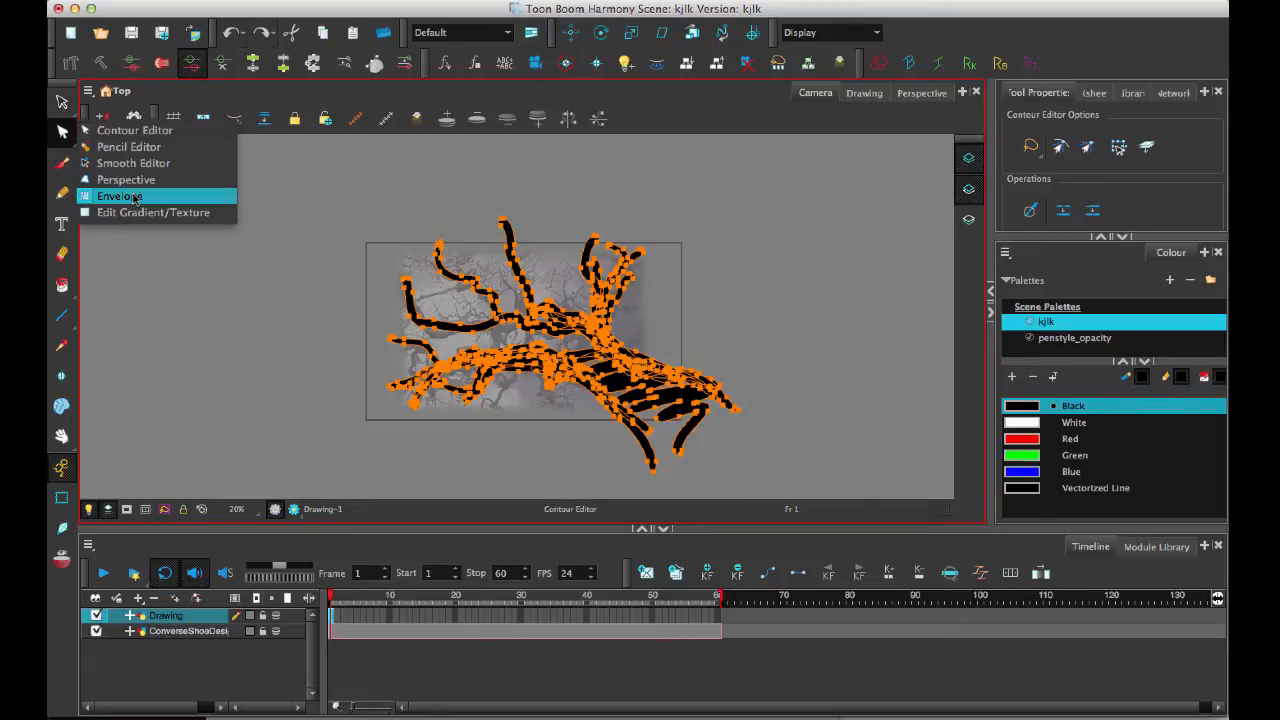
{"action": "left_click", "coordinate": [126, 179]}
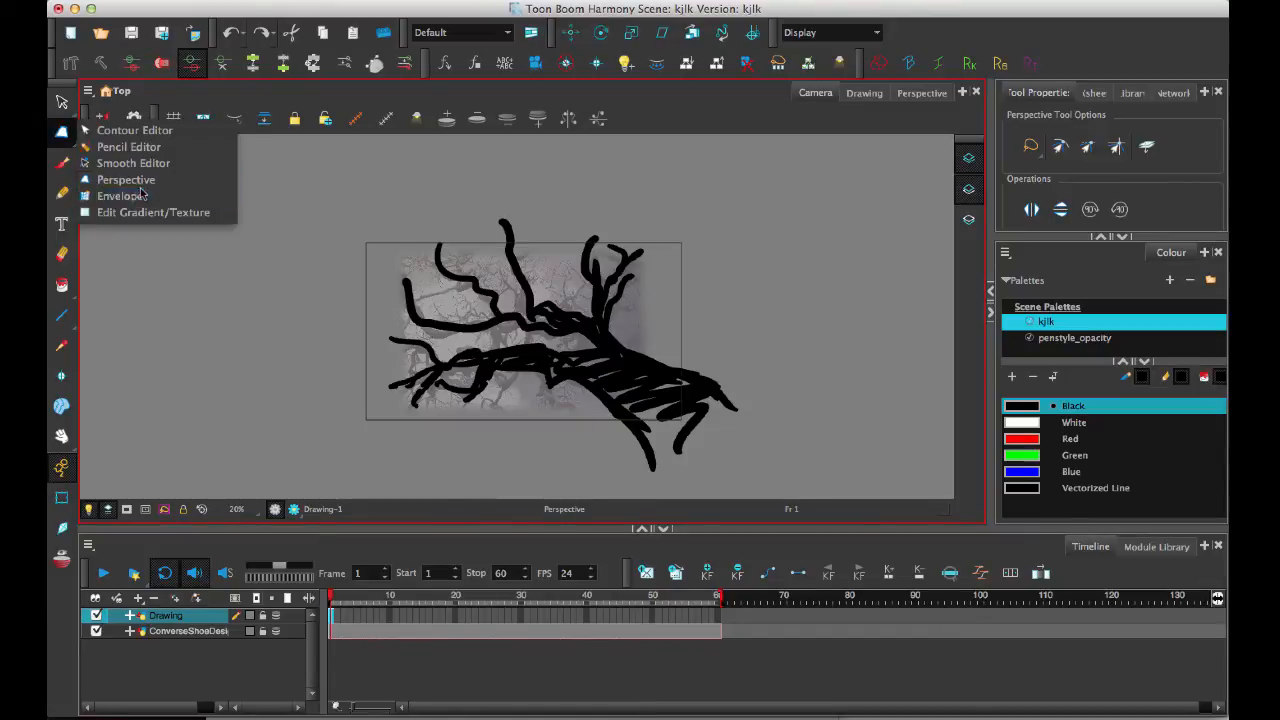
{"action": "left_click", "coordinate": [120, 195]}
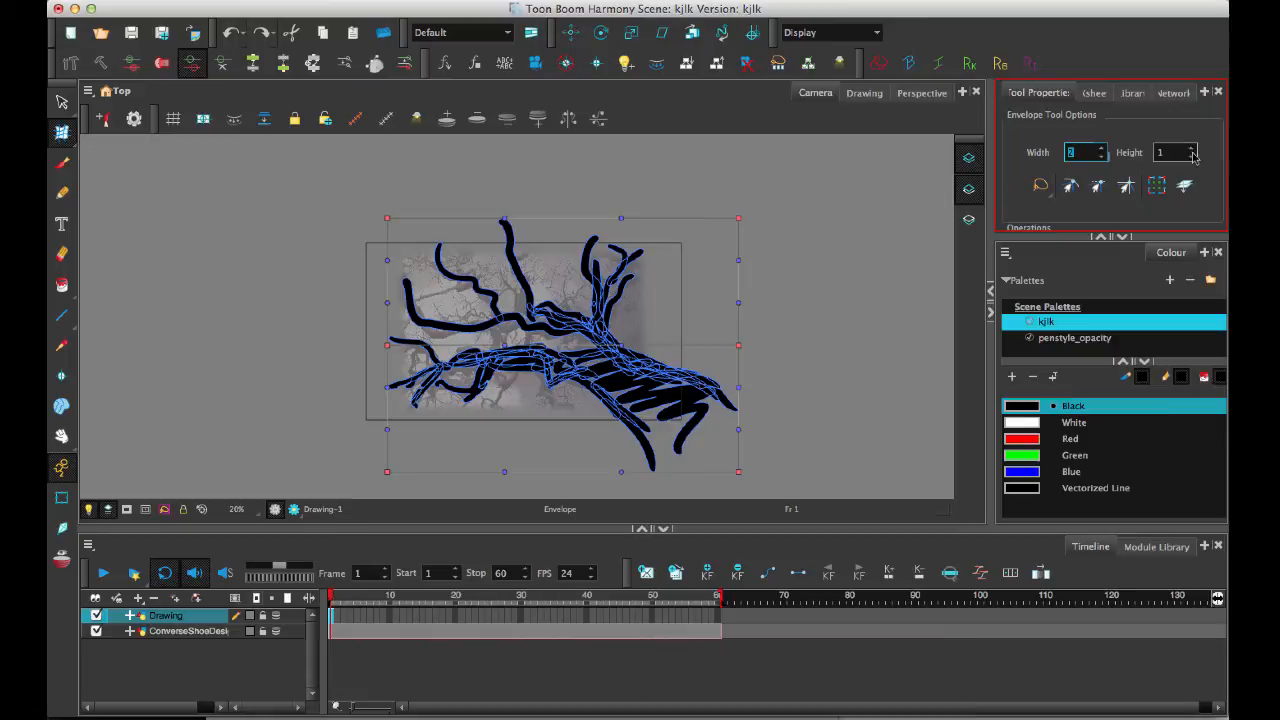
Set the envelope grid's Width and Height to 3
{"action": "left_click", "coordinate": [1192, 148]}
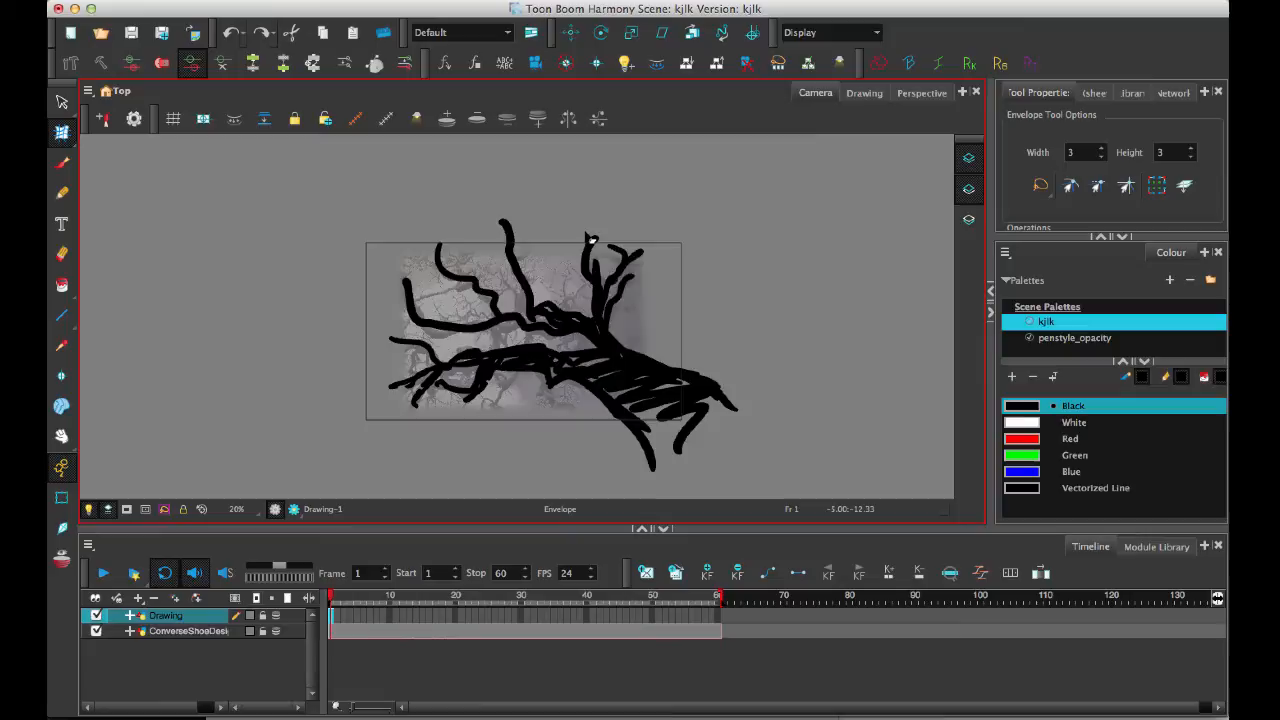
{"action": "mouse_move", "coordinate": [388, 446]}
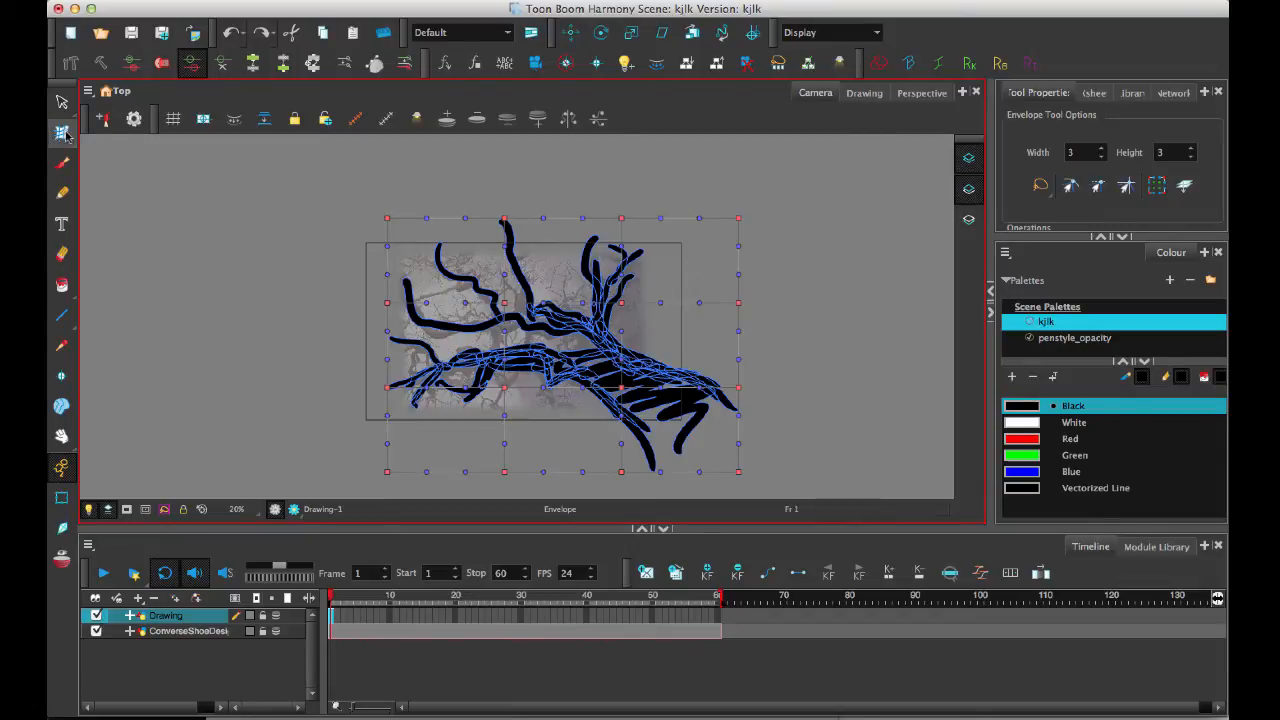
Reopen the deformation tool list and keep Envelope selected
{"action": "left_click", "coordinate": [62, 133]}
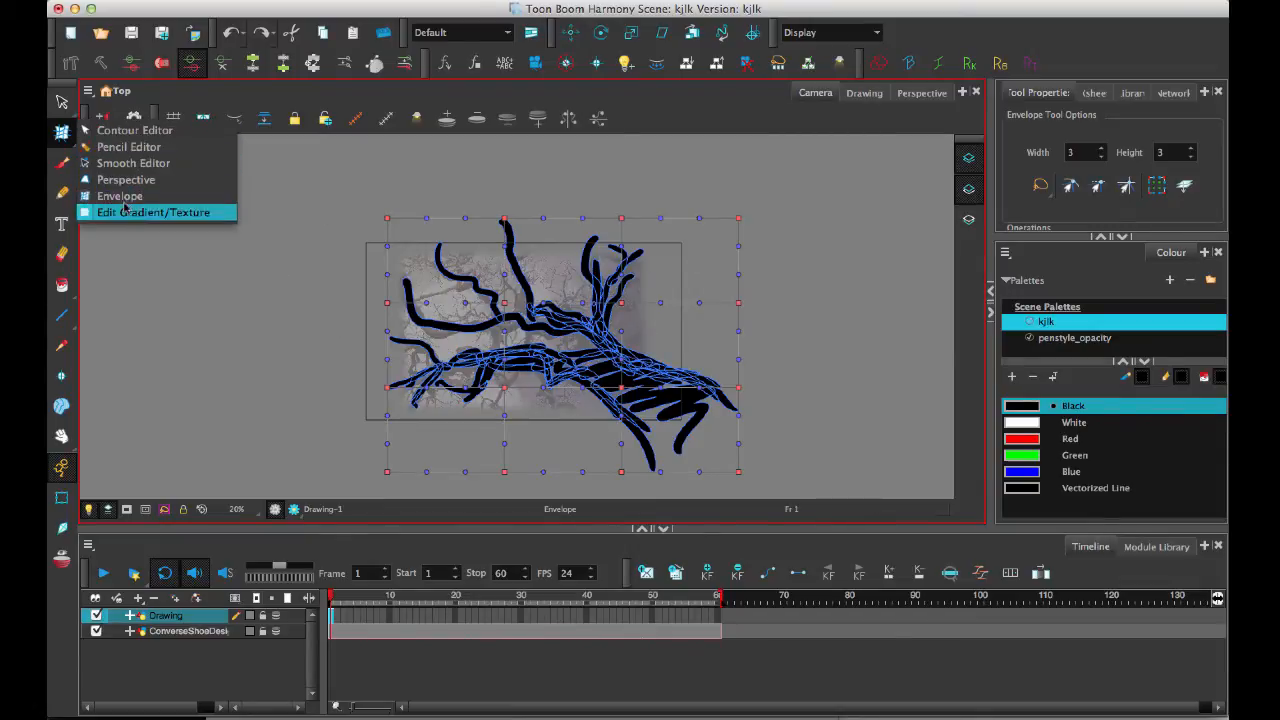
{"action": "mouse_move", "coordinate": [120, 196]}
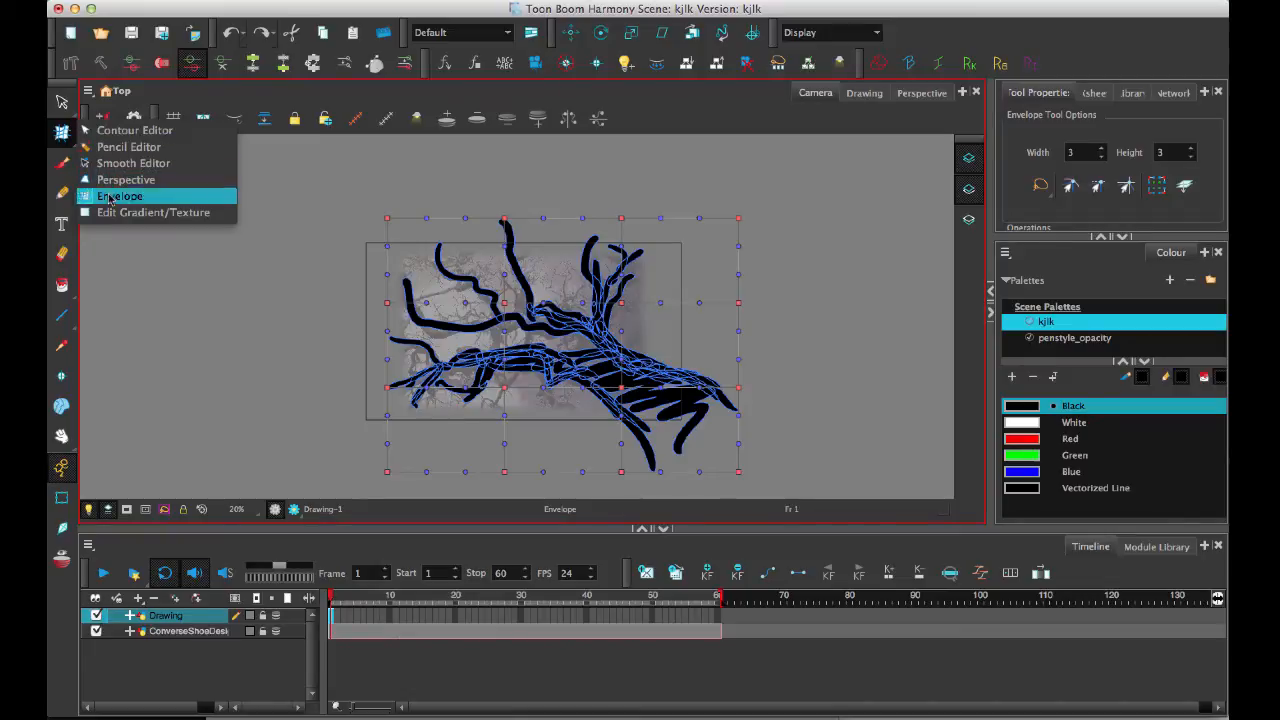
{"action": "left_click", "coordinate": [120, 195]}
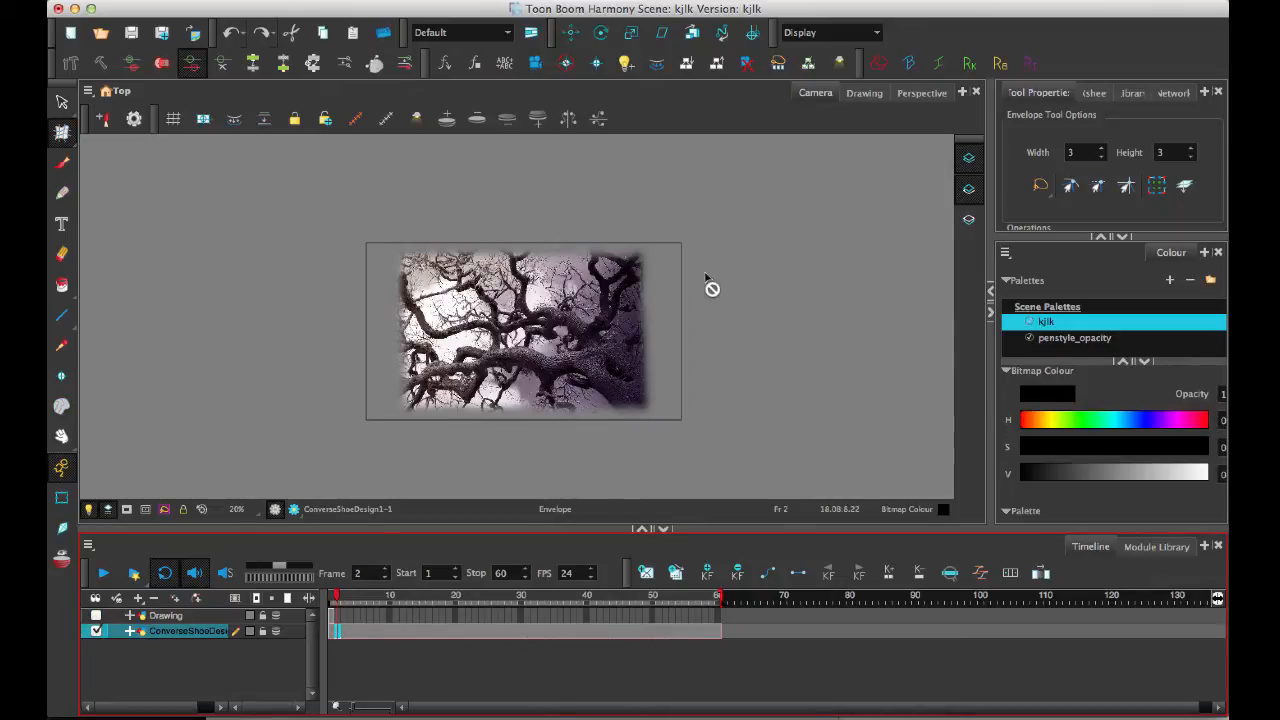
{"action": "mouse_move", "coordinate": [1114, 48]}
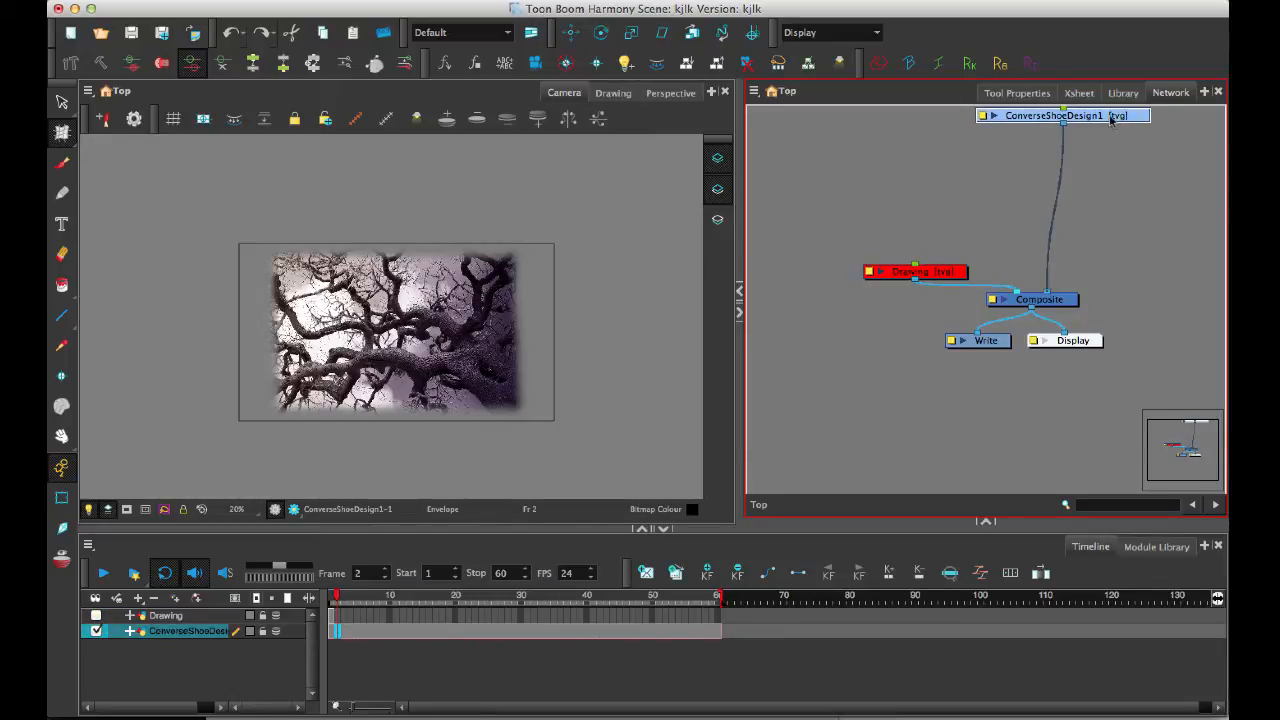
Move the ConverseShoeDesign1 node down near Composite and show the Module Library
{"action": "left_click_drag", "start_coordinate": [1063, 115], "coordinate": [1047, 218]}
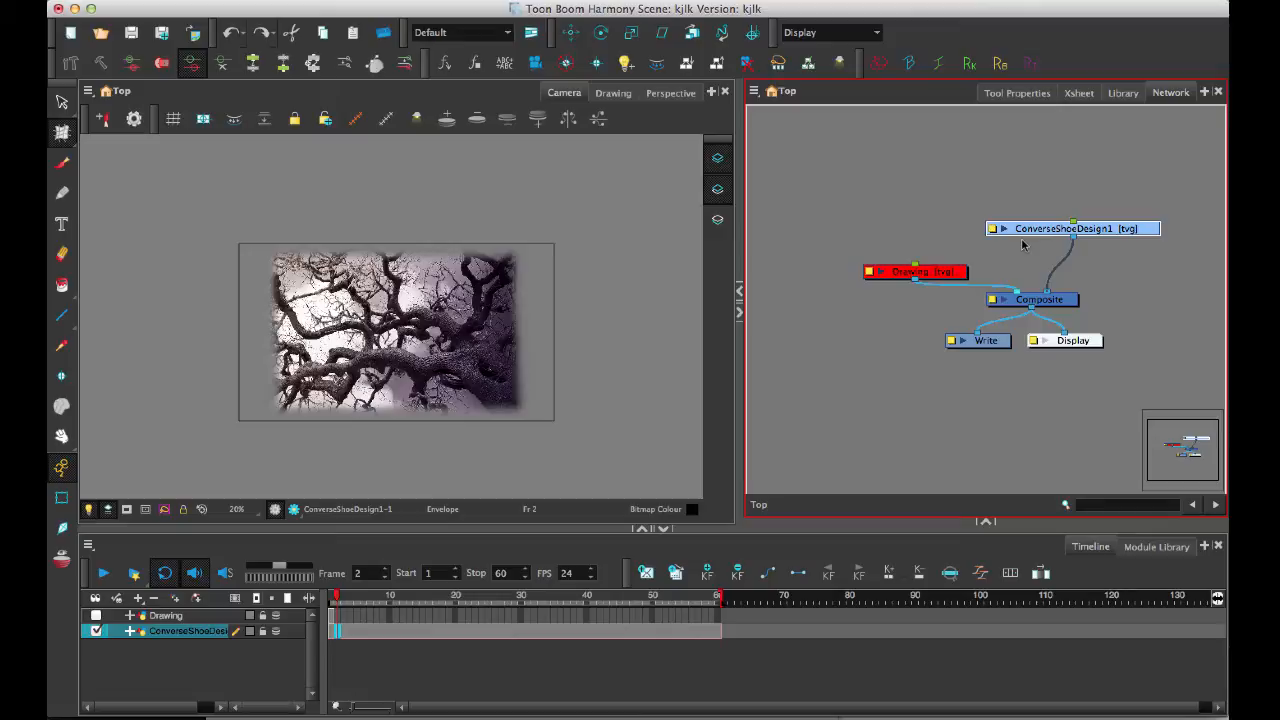
{"action": "left_click", "coordinate": [1157, 546]}
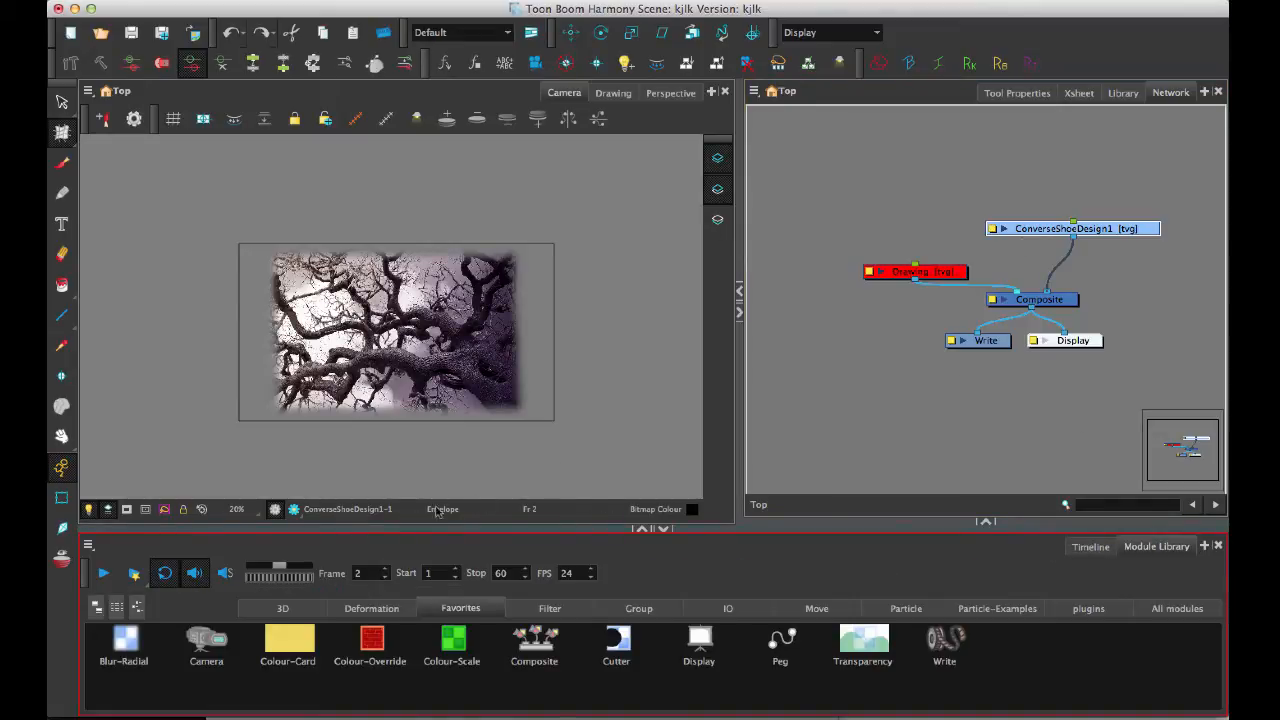
{"action": "mouse_move", "coordinate": [943, 530]}
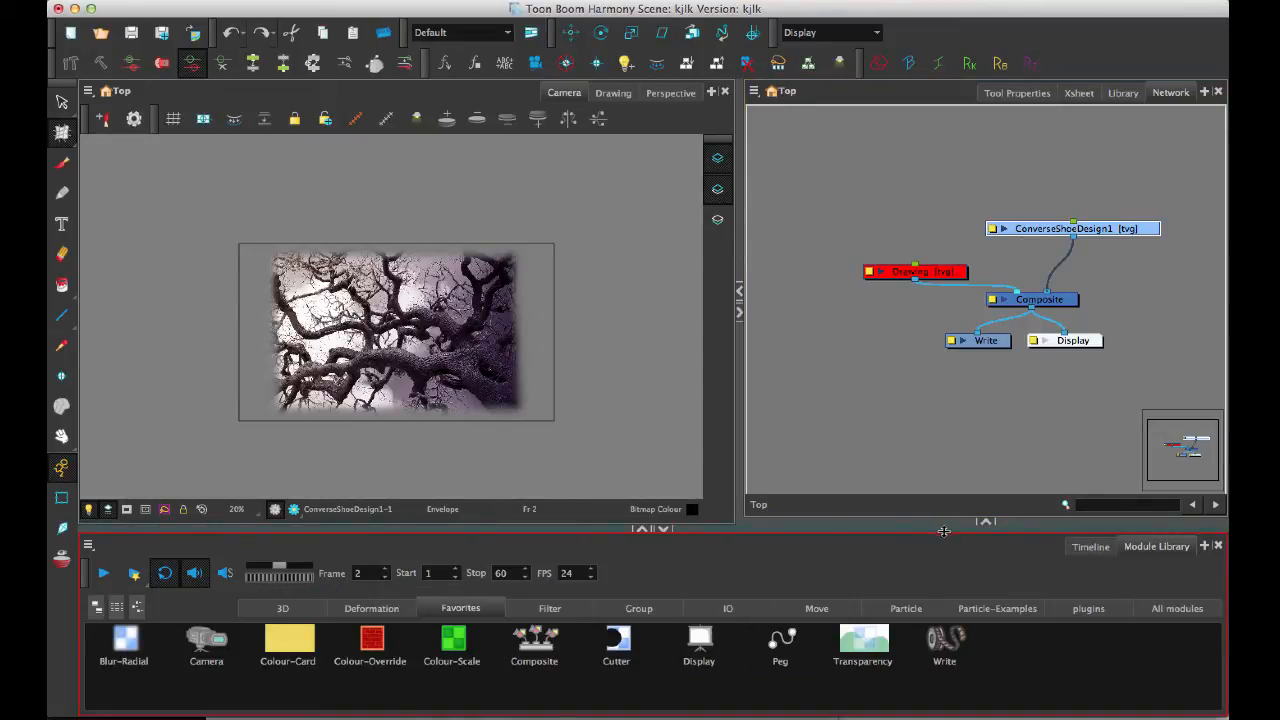
Open the Filter modules and scroll down to find Mesh Warp
{"action": "left_click", "coordinate": [549, 608]}
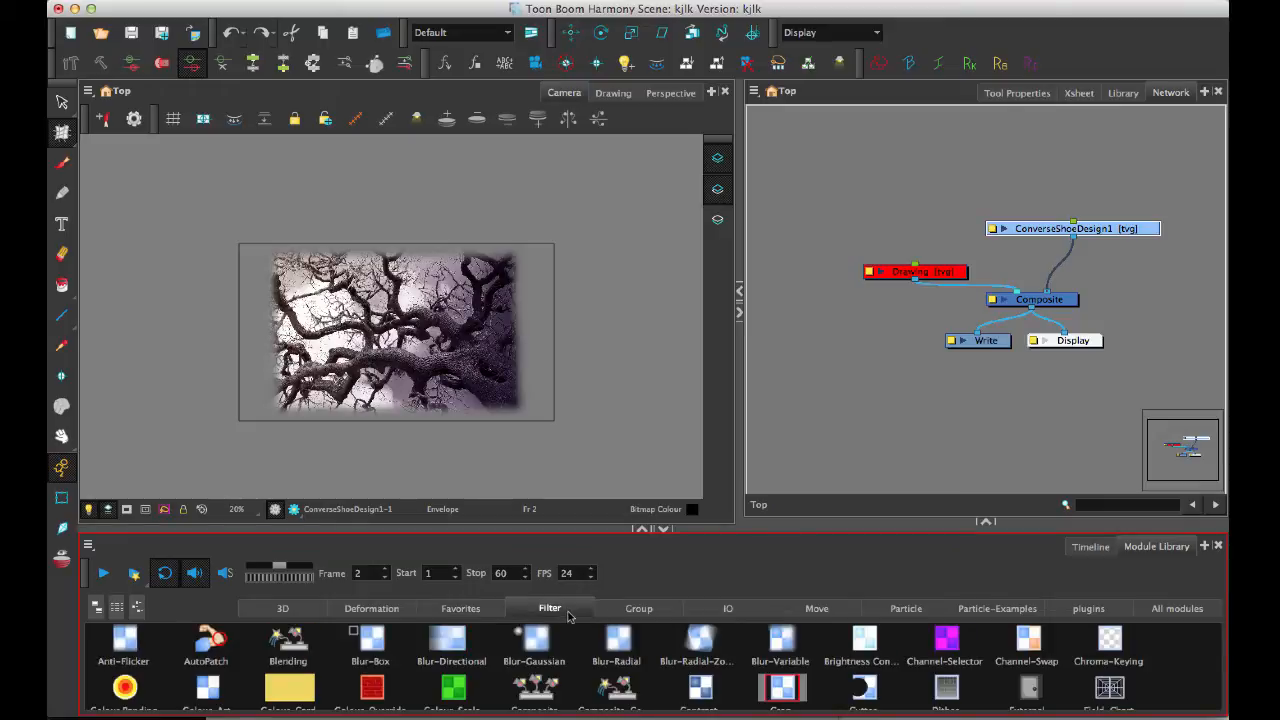
{"action": "scroll", "scroll_direction": "down", "scroll_amount": 3}
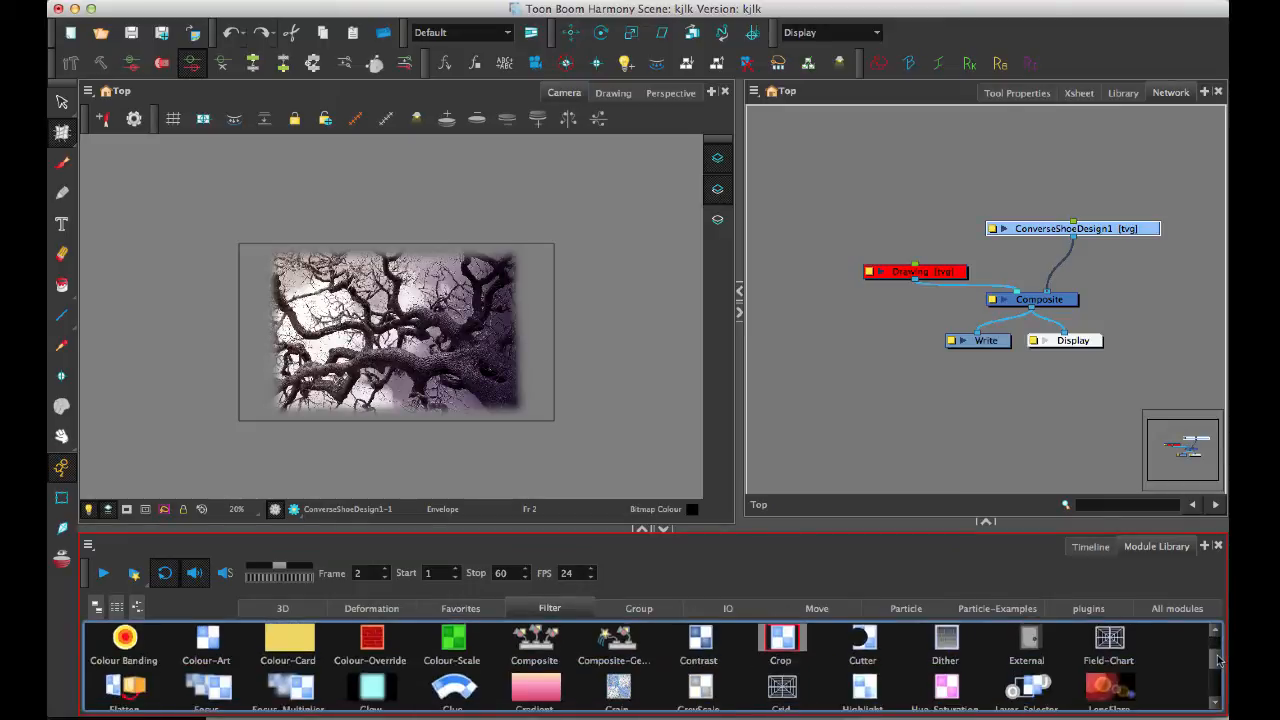
{"action": "scroll", "scroll_direction": "down", "scroll_amount": 3}
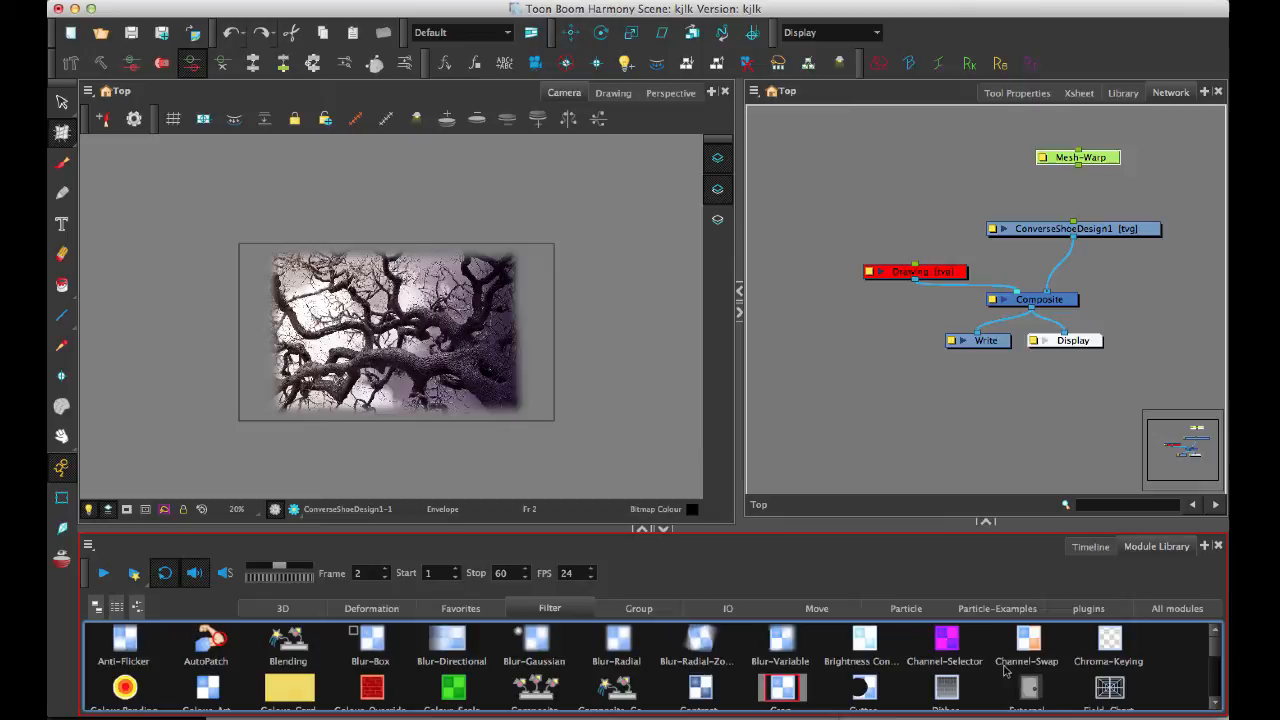
{"action": "scroll", "scroll_direction": "down", "scroll_amount": 3}
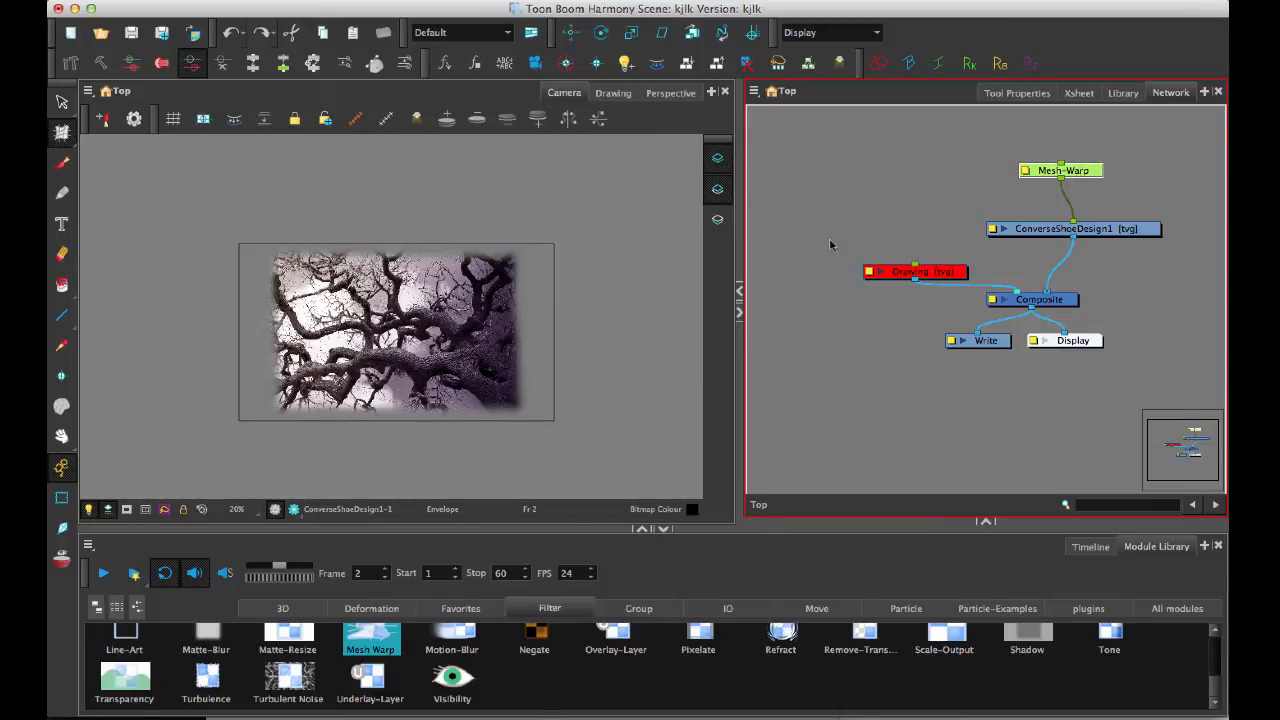
{"action": "mouse_move", "coordinate": [568, 130]}
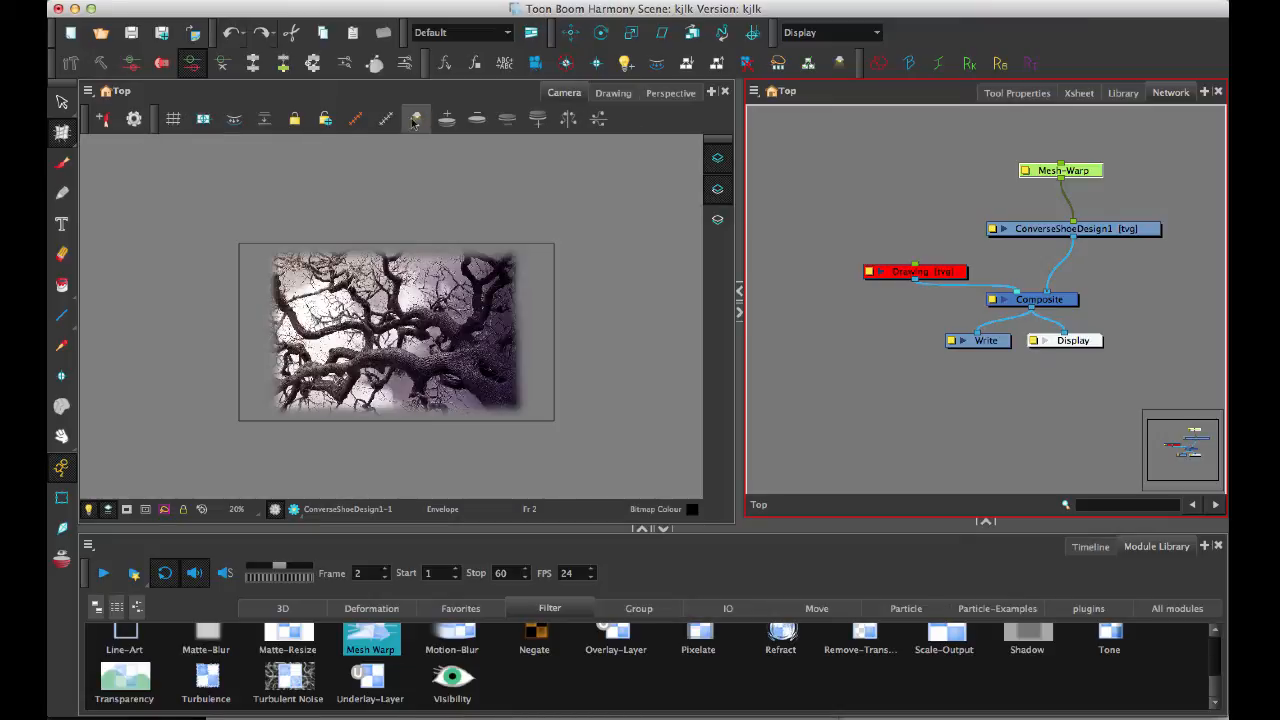
Toggle the light table and enable View > Show > Control over the image
{"action": "left_click", "coordinate": [387, 119]}
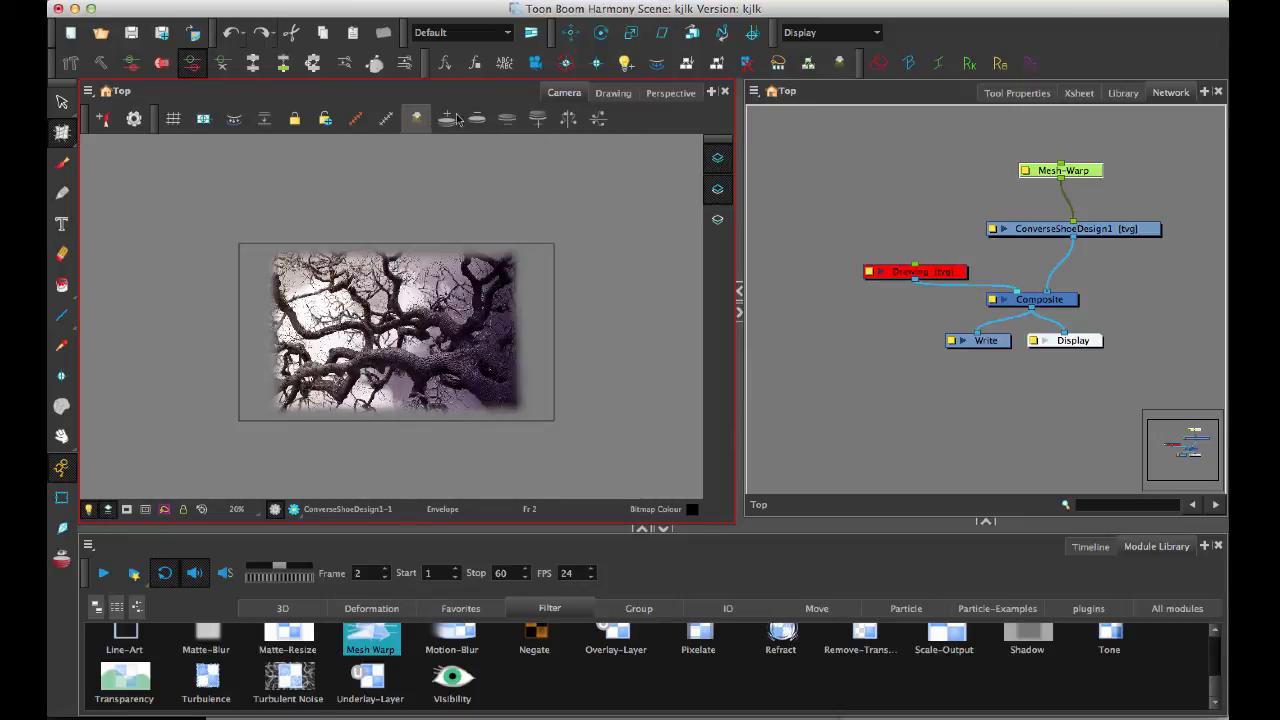
{"action": "left_click", "coordinate": [355, 119]}
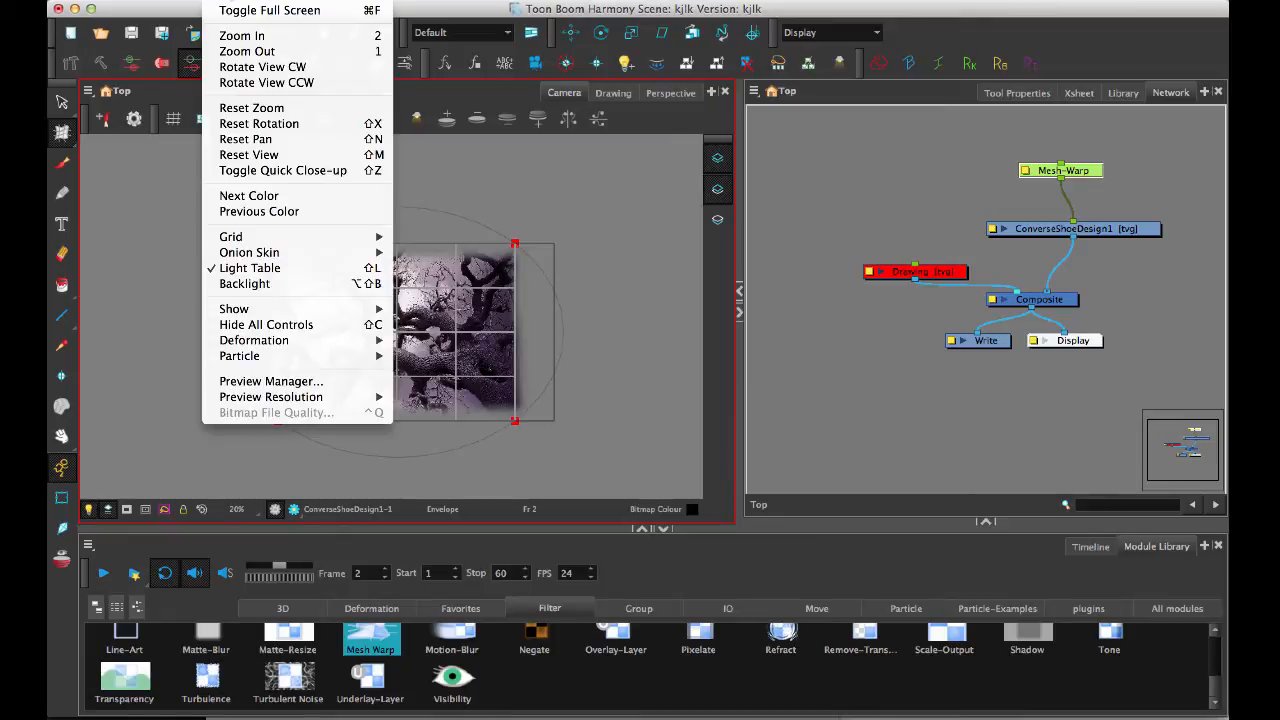
{"action": "left_click", "coordinate": [234, 308]}
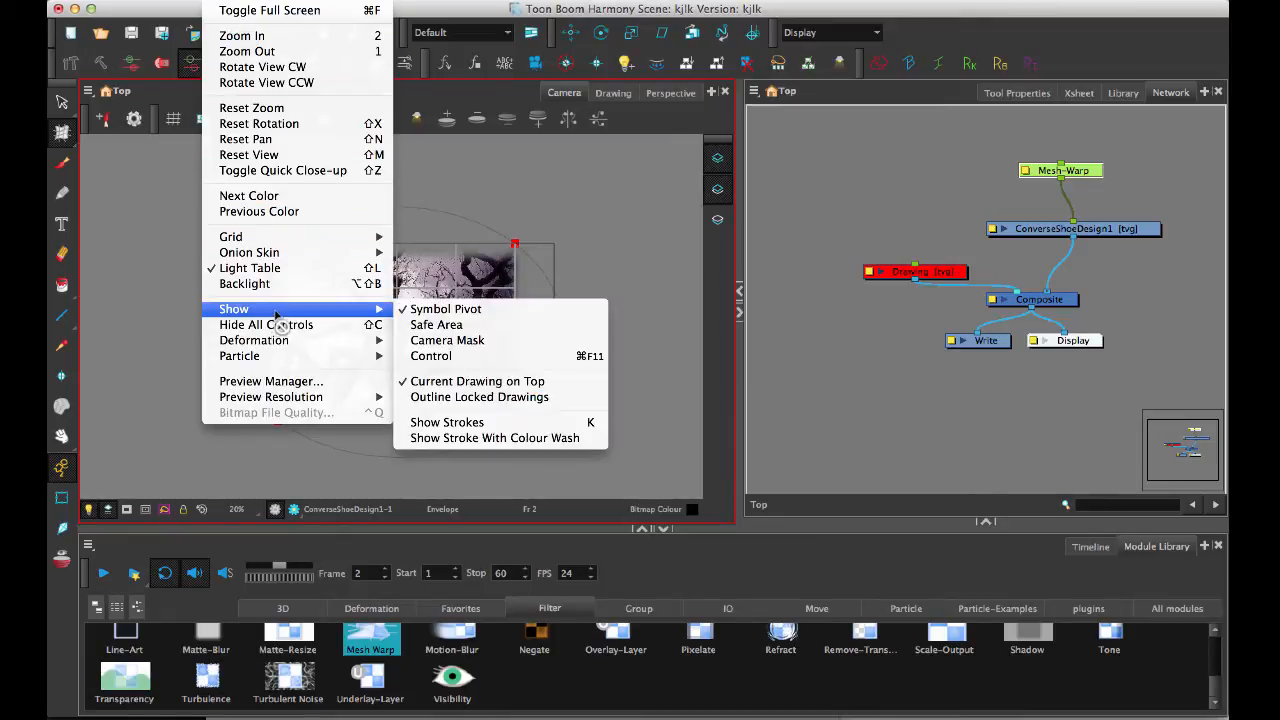
{"action": "mouse_move", "coordinate": [447, 340]}
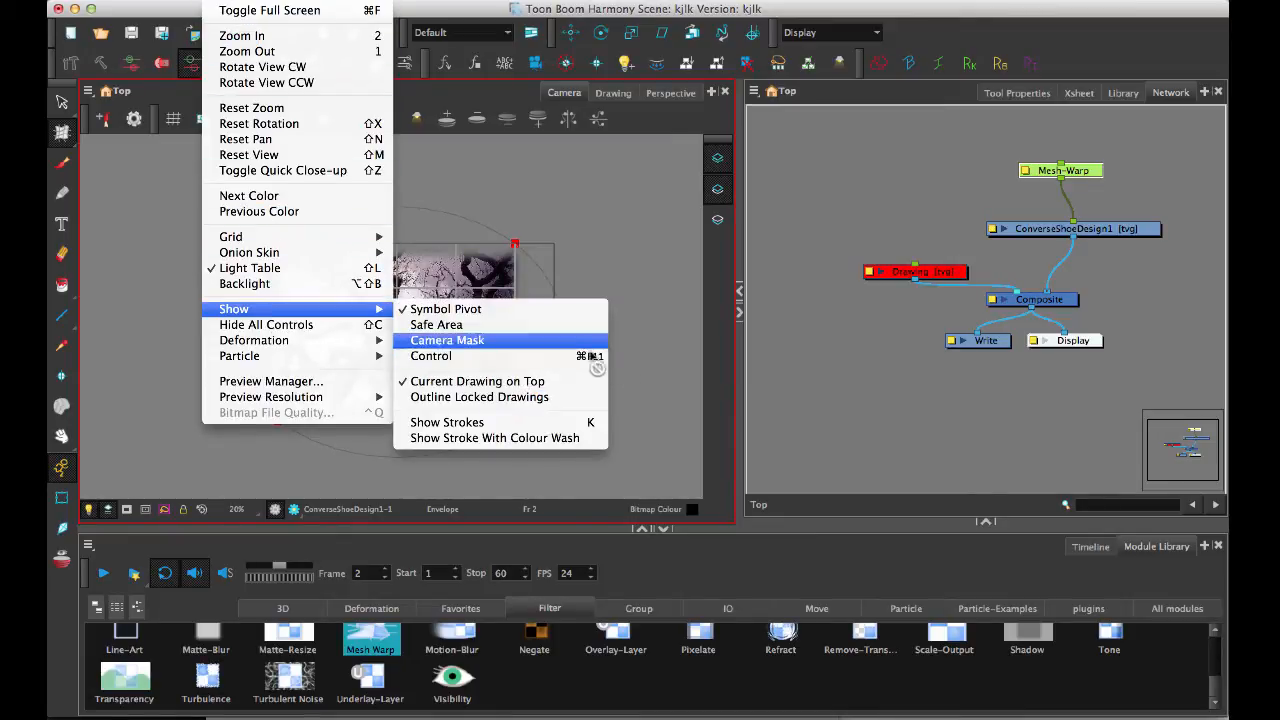
{"action": "mouse_move", "coordinate": [430, 356]}
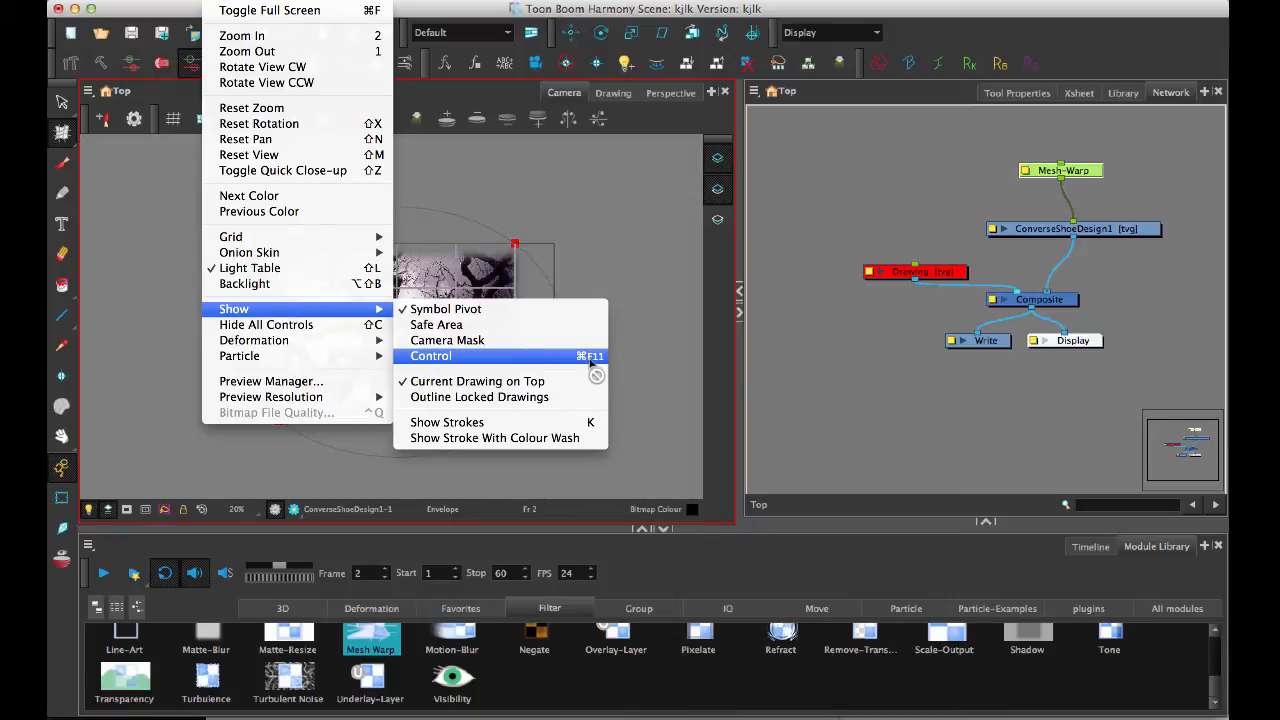
{"action": "left_click", "coordinate": [430, 356]}
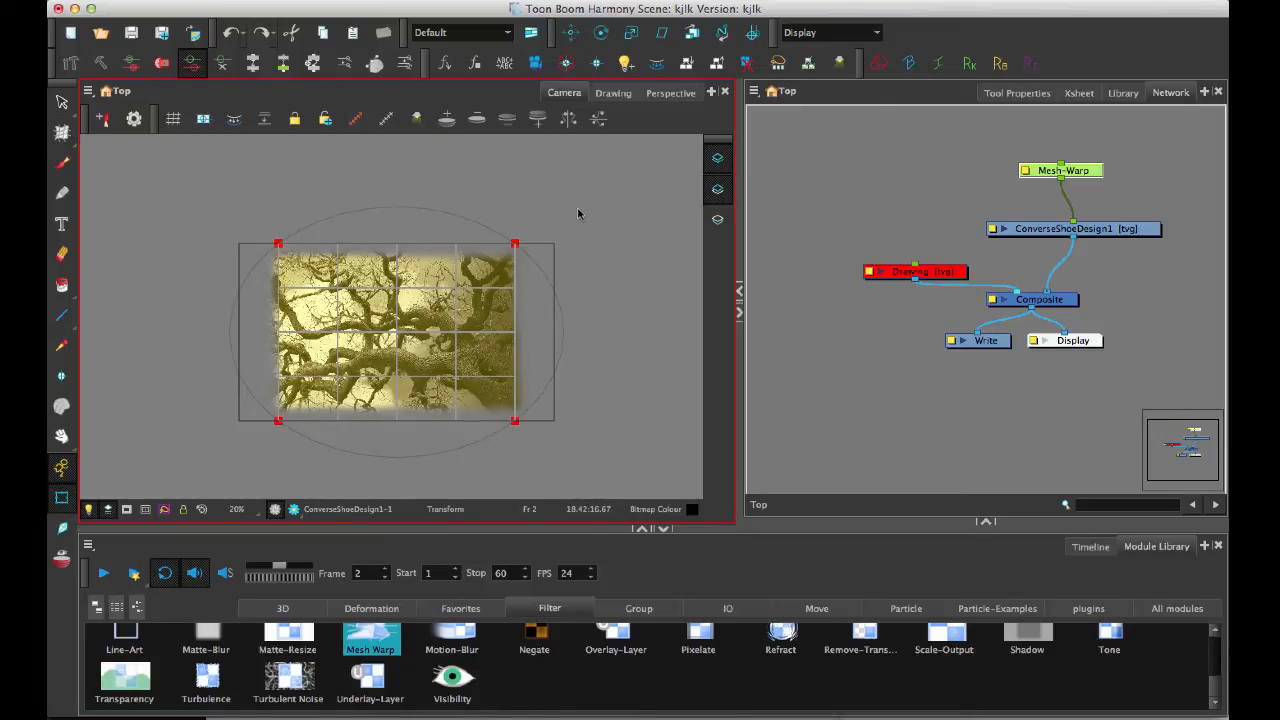
{"action": "mouse_move", "coordinate": [670, 167]}
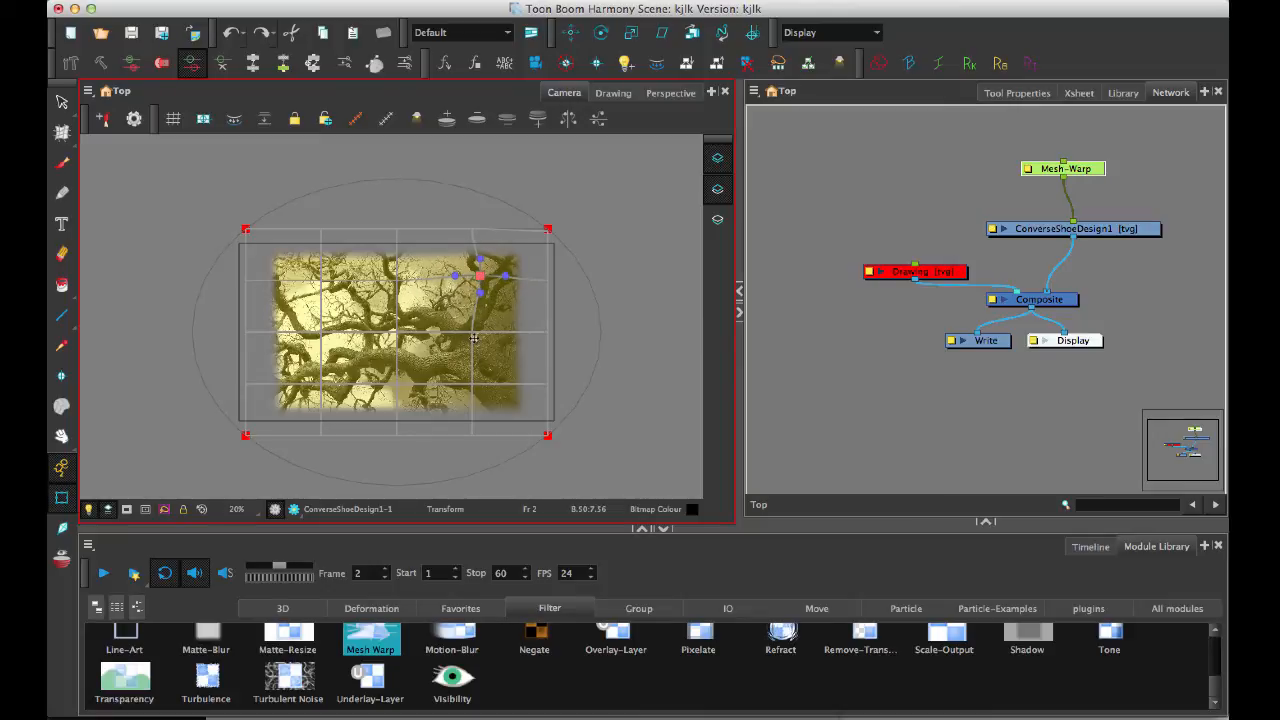
Drag five mesh points across the right, bottom, top and left of the tree
{"action": "left_click_drag", "start_coordinate": [478, 277], "coordinate": [473, 382]}
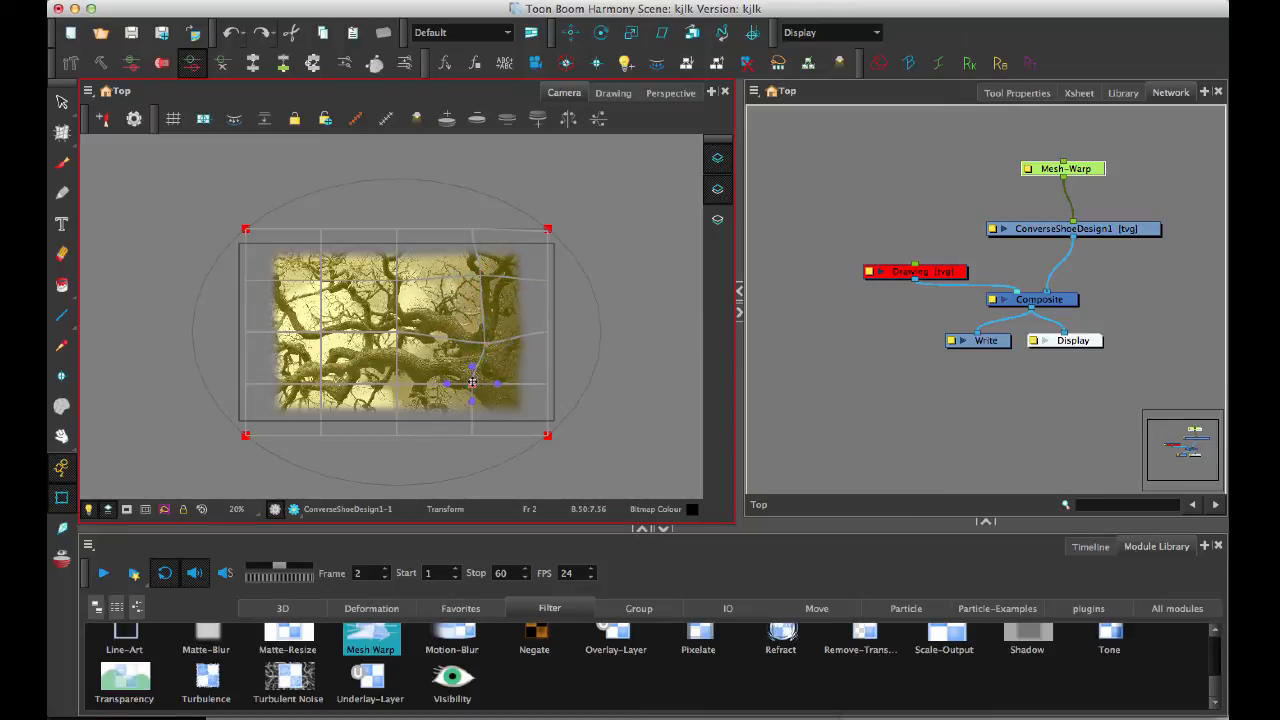
{"action": "left_click_drag", "start_coordinate": [473, 381], "coordinate": [478, 385]}
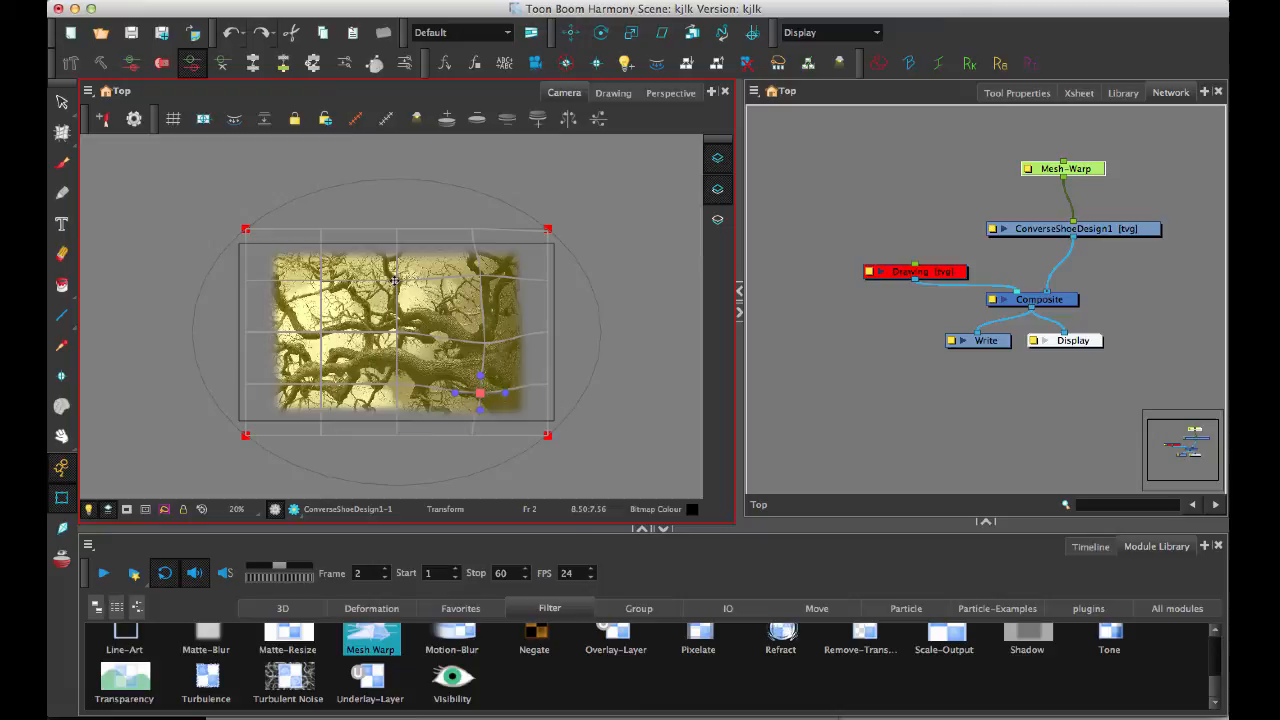
{"action": "left_click_drag", "start_coordinate": [478, 390], "coordinate": [395, 265]}
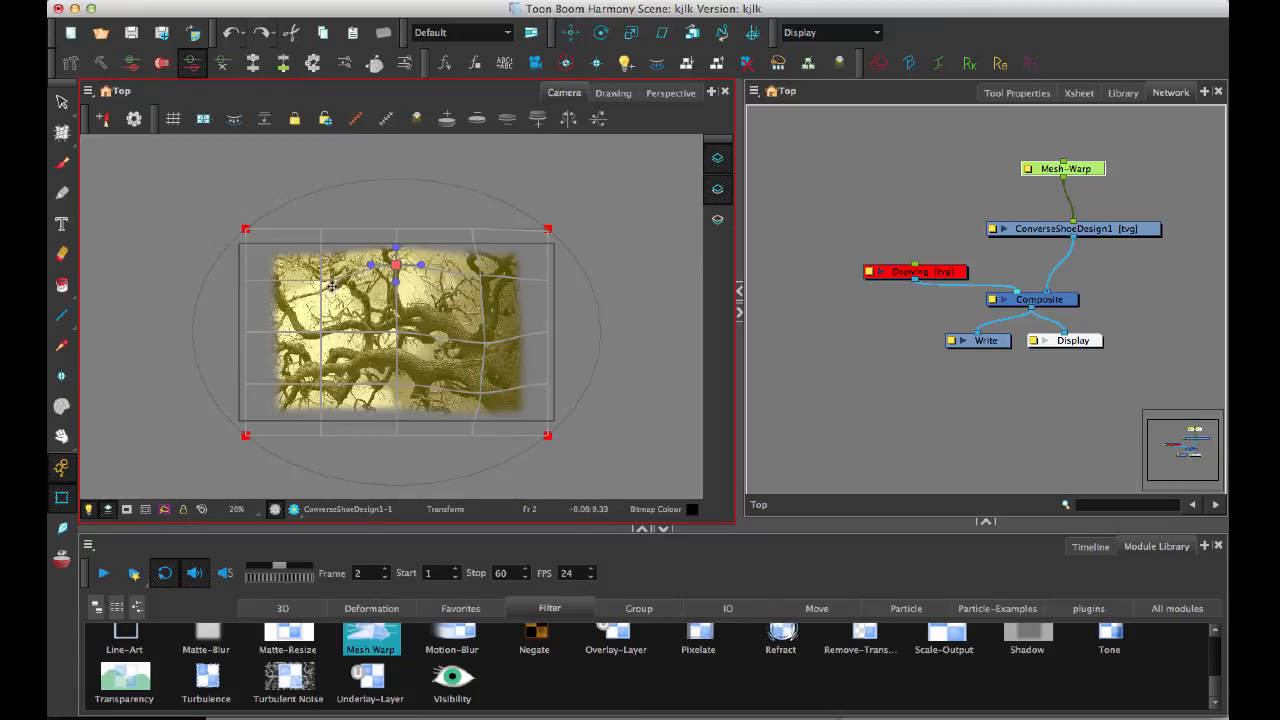
{"action": "left_click_drag", "start_coordinate": [395, 265], "coordinate": [310, 273]}
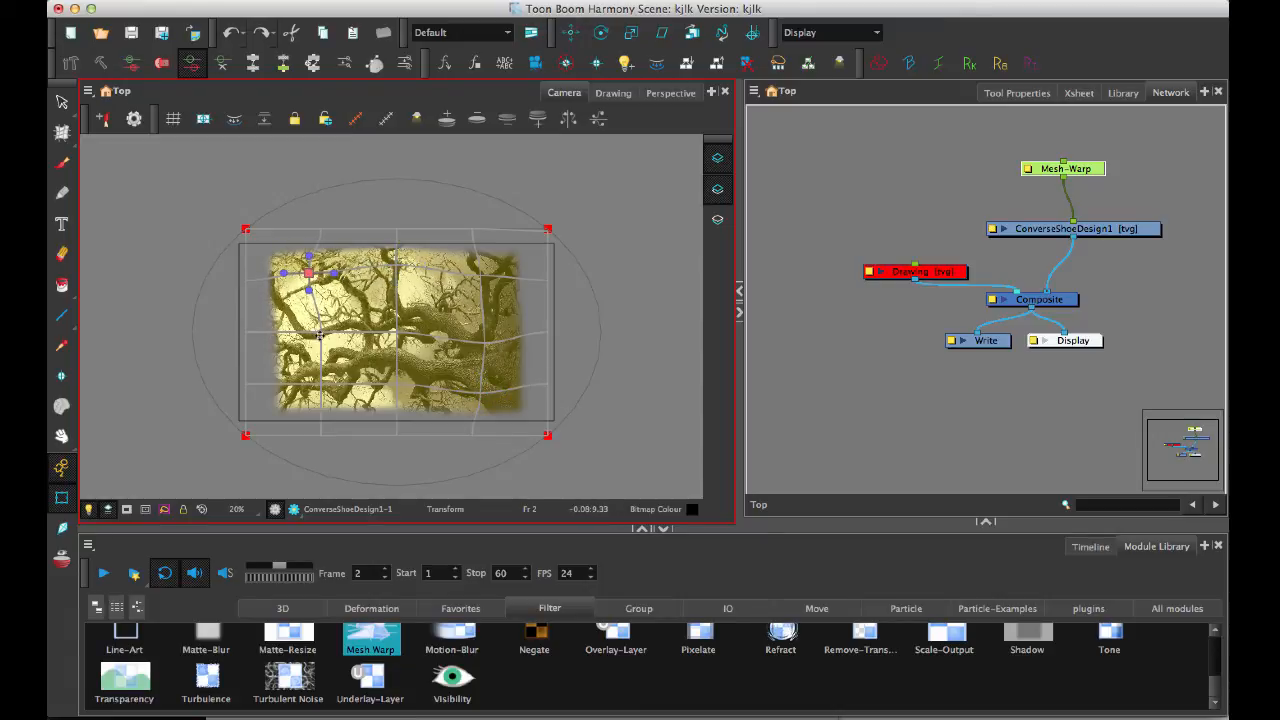
{"action": "left_click_drag", "start_coordinate": [308, 288], "coordinate": [318, 388]}
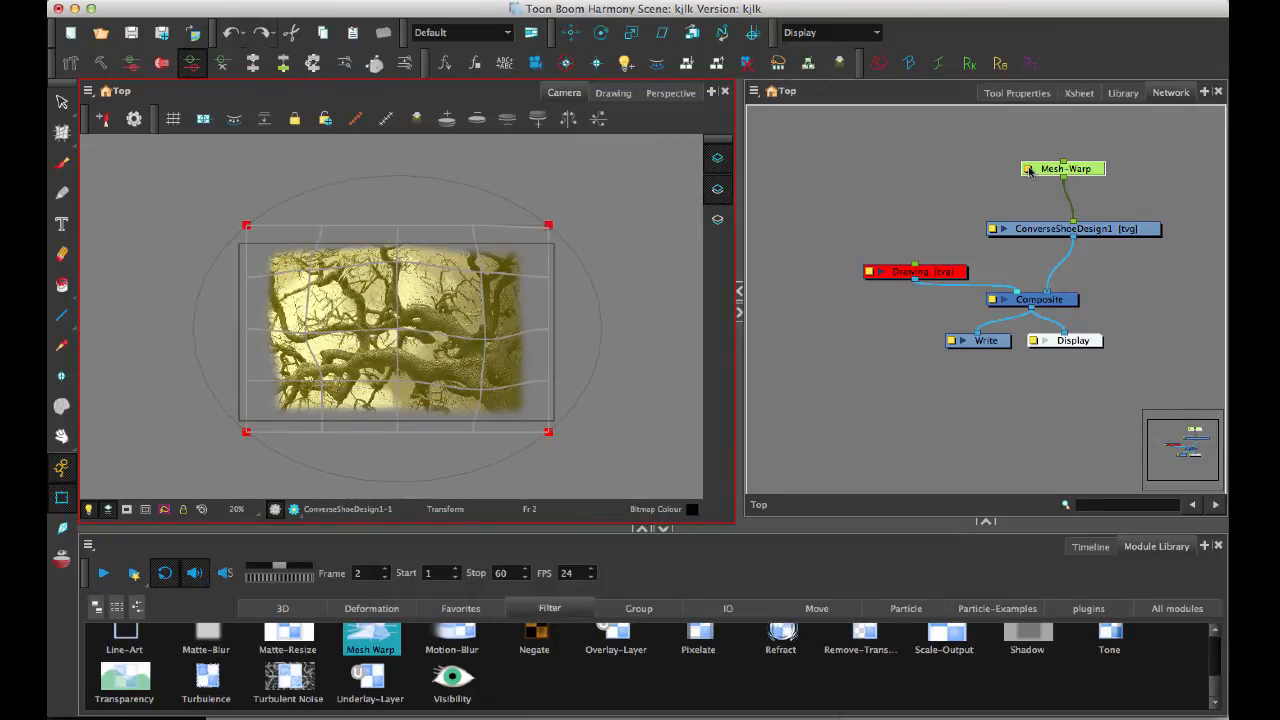
Open the Mesh-Warp node's Layer Properties to set its rows and columns
{"action": "double_click", "coordinate": [1063, 168]}
{"action": "type", "text": "3"}
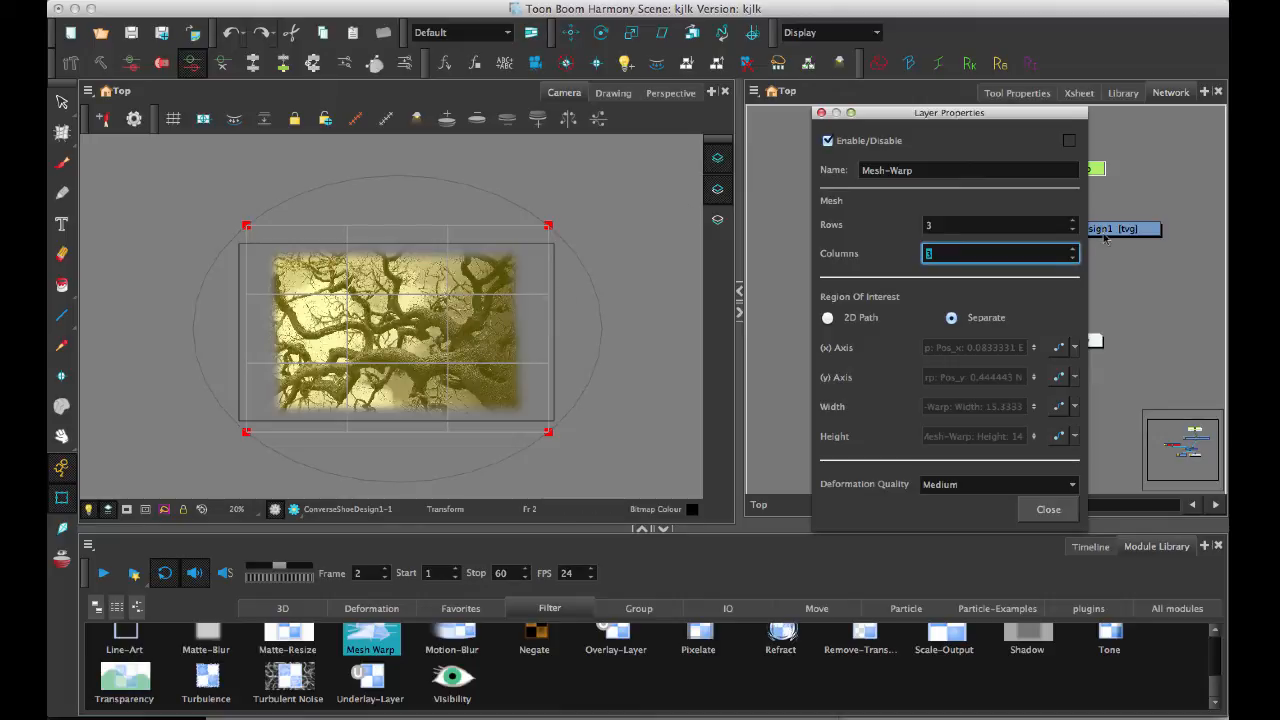
{"action": "mouse_move", "coordinate": [400, 352]}
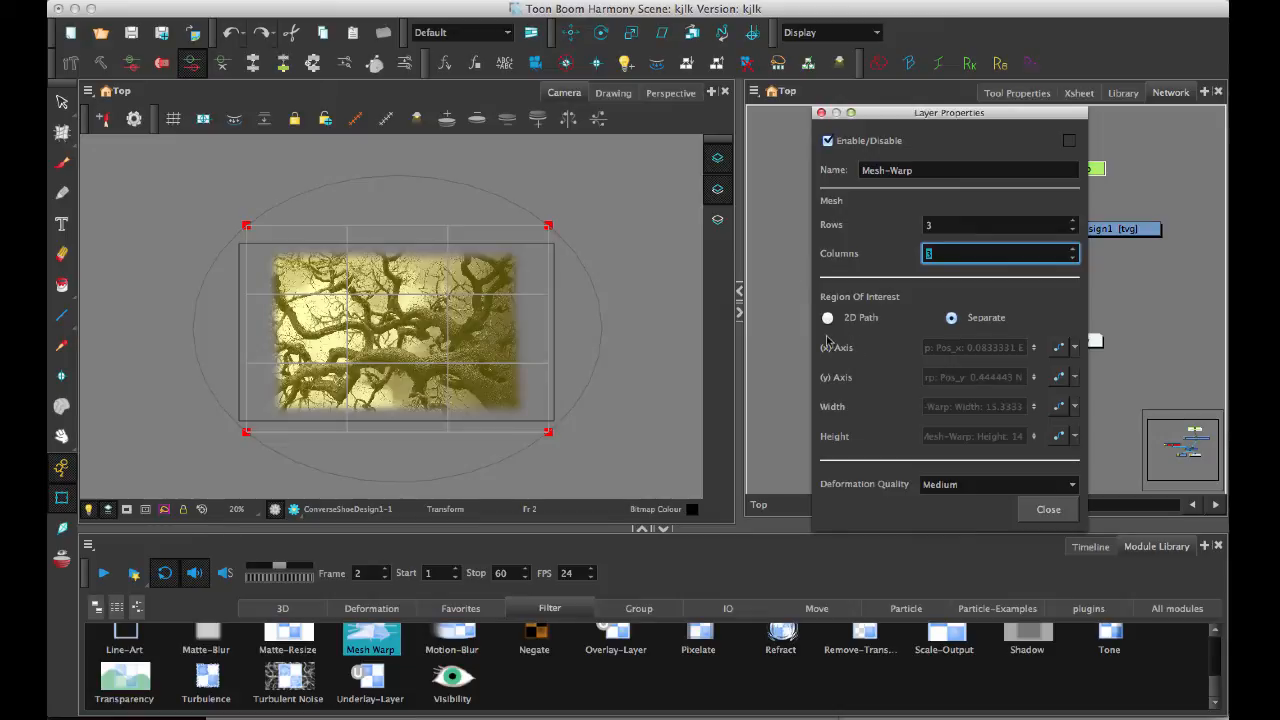
{"action": "mouse_move", "coordinate": [1013, 215]}
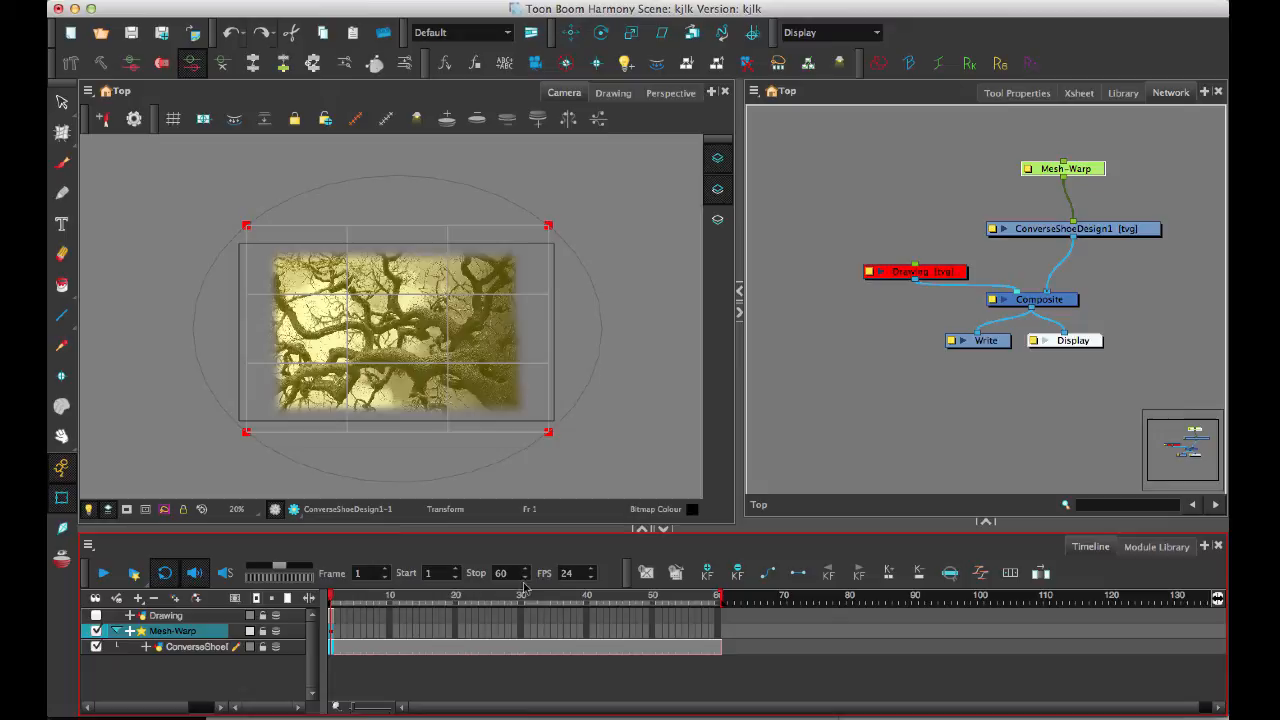
{"action": "mouse_move", "coordinate": [346, 227]}
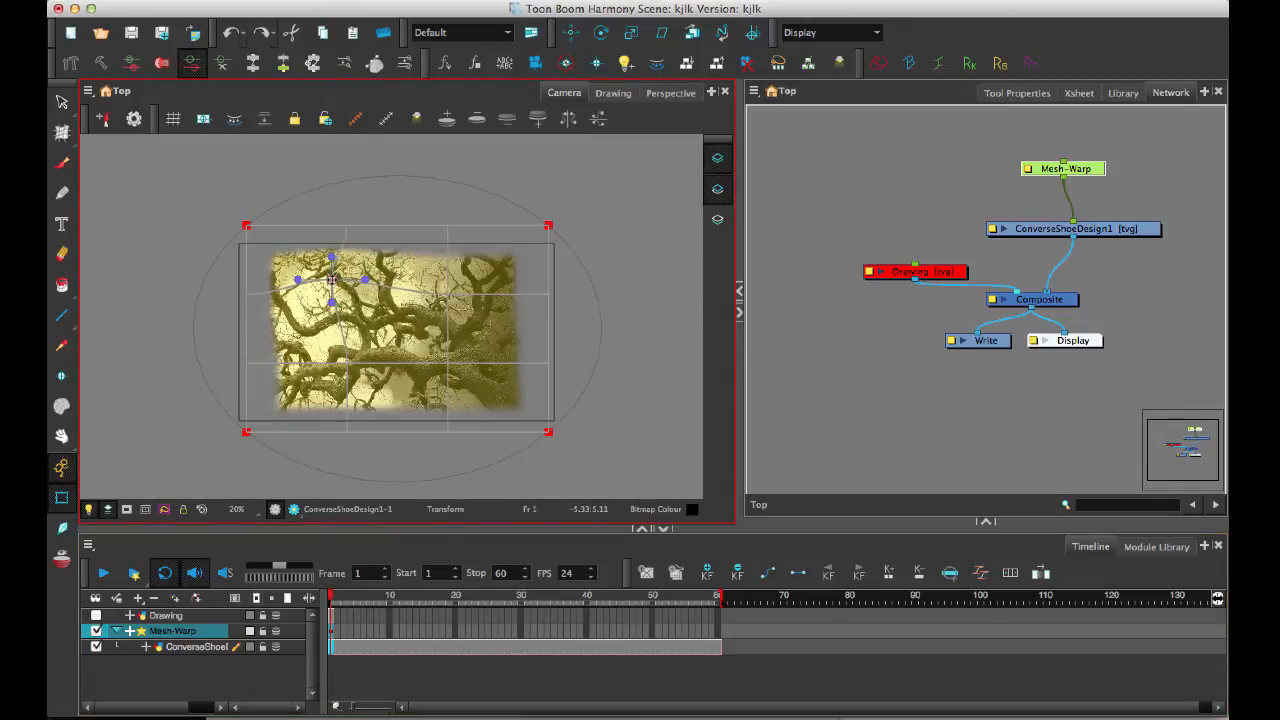
Warp the tree's upper-left branches and lower middle at frame 1, then select the warped layer
{"action": "left_click_drag", "start_coordinate": [333, 280], "coordinate": [335, 288]}
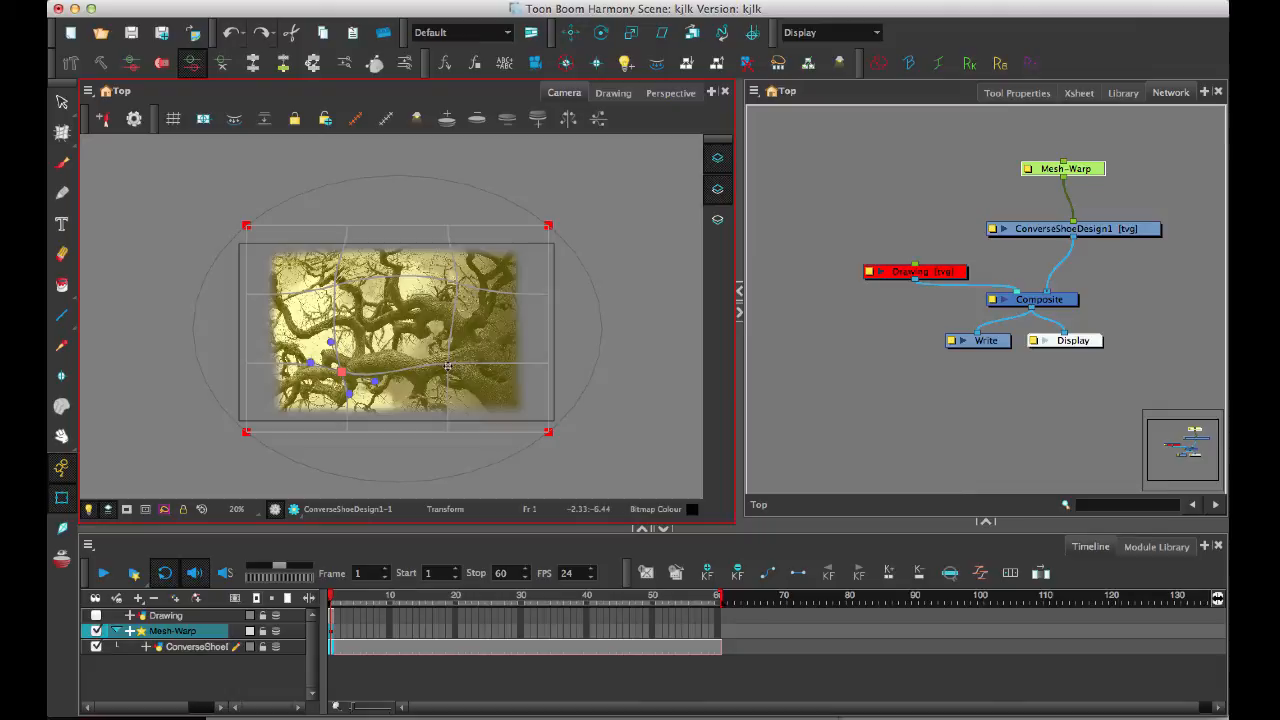
{"action": "left_click_drag", "start_coordinate": [345, 375], "coordinate": [457, 375]}
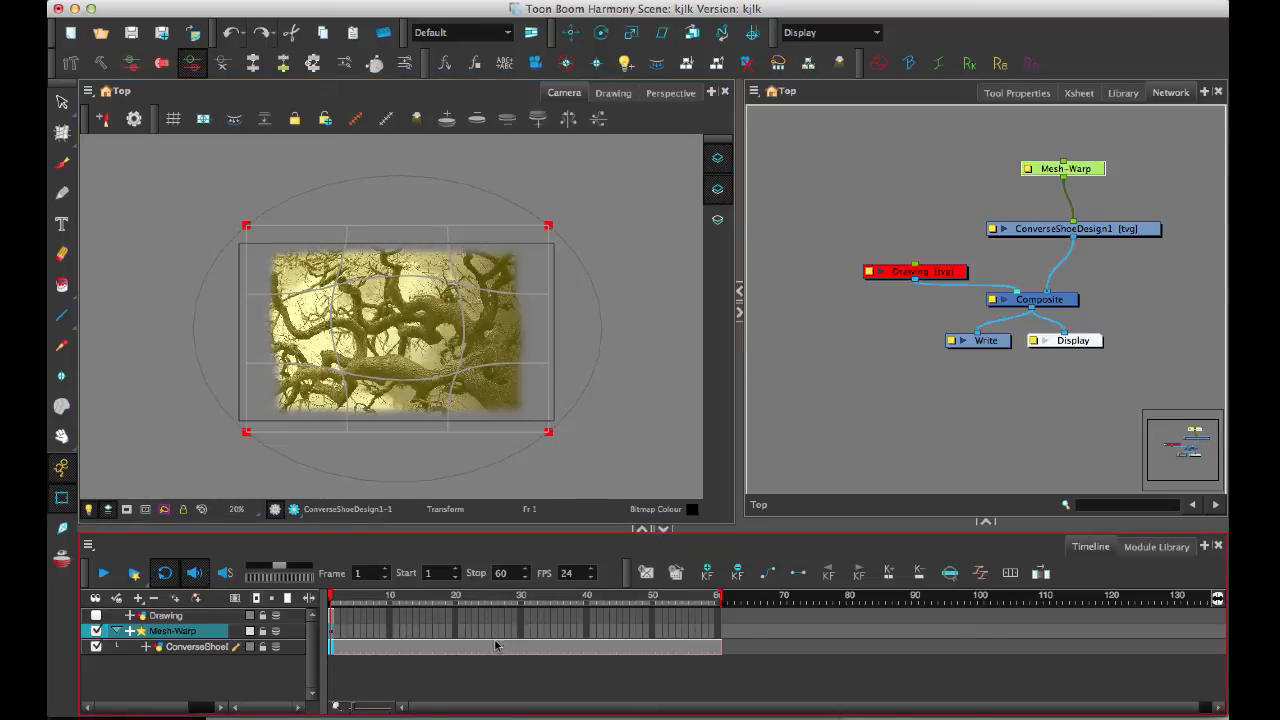
{"action": "left_click", "coordinate": [825, 573]}
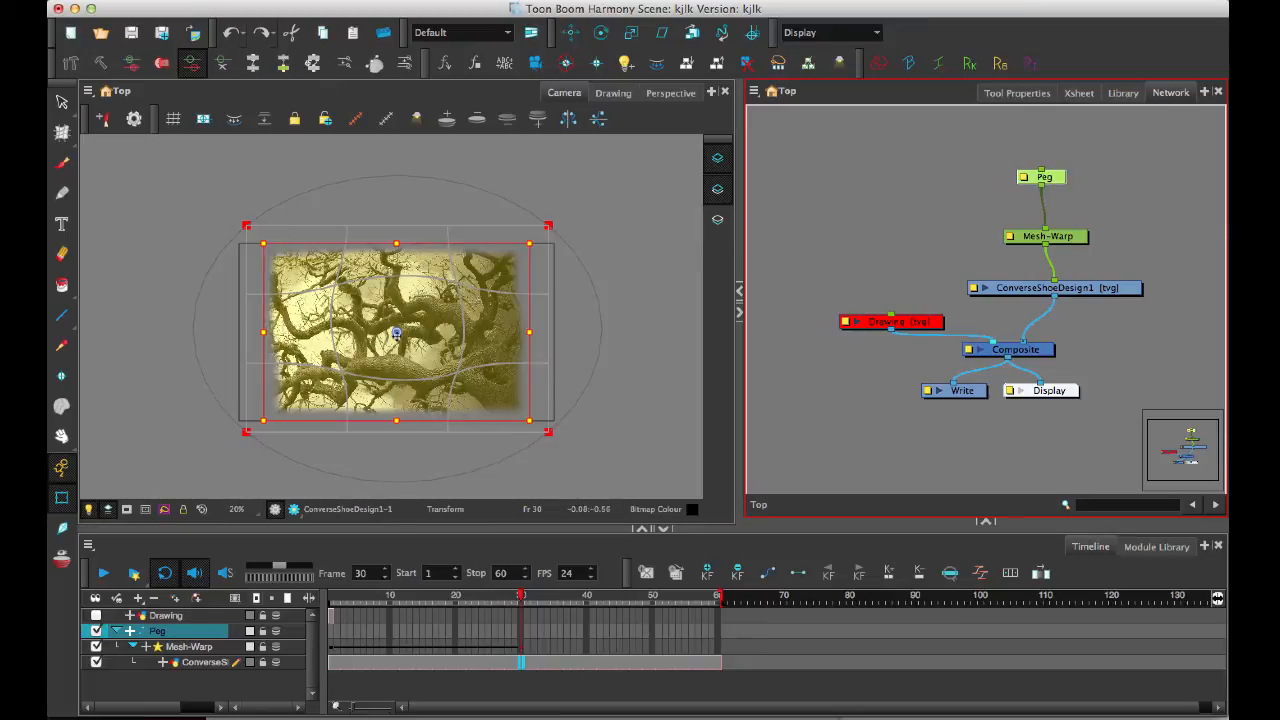
Drag the warped tree down-left and back toward centre to key the Peg at frame 30
{"action": "left_click_drag", "start_coordinate": [396, 332], "coordinate": [328, 395]}
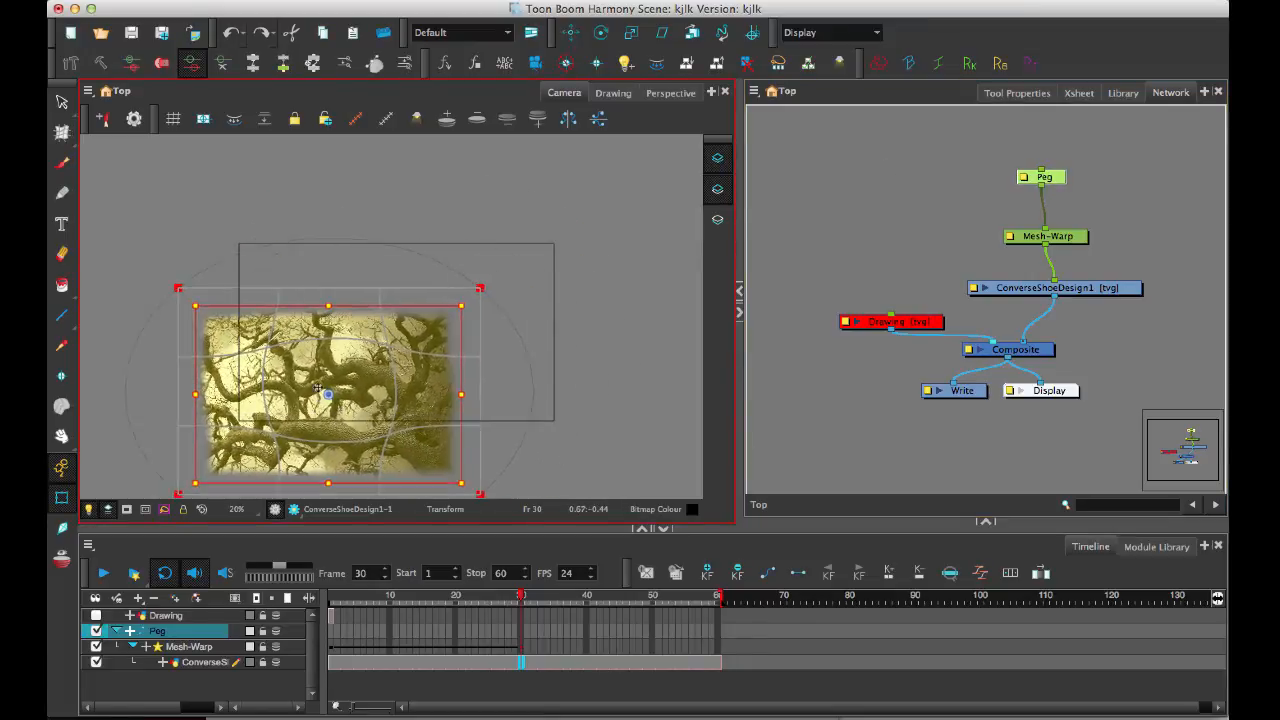
{"action": "left_click_drag", "start_coordinate": [328, 390], "coordinate": [403, 340]}
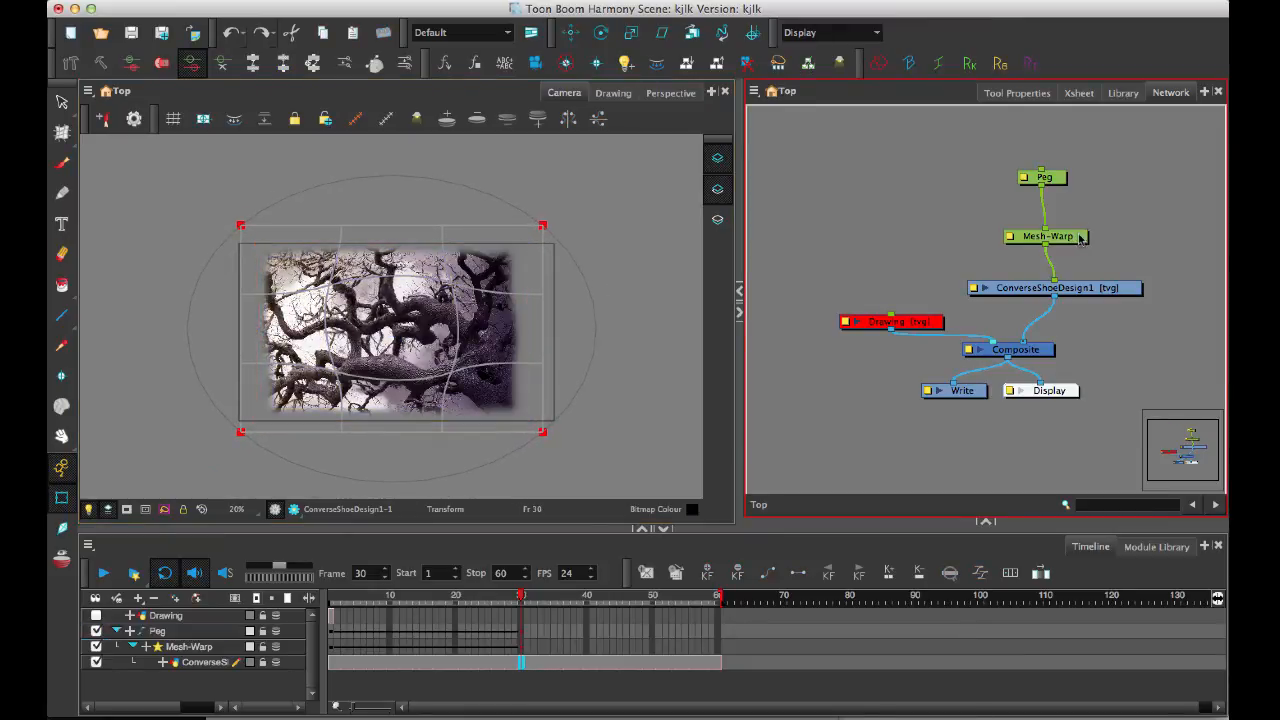
{"action": "left_click", "coordinate": [189, 646]}
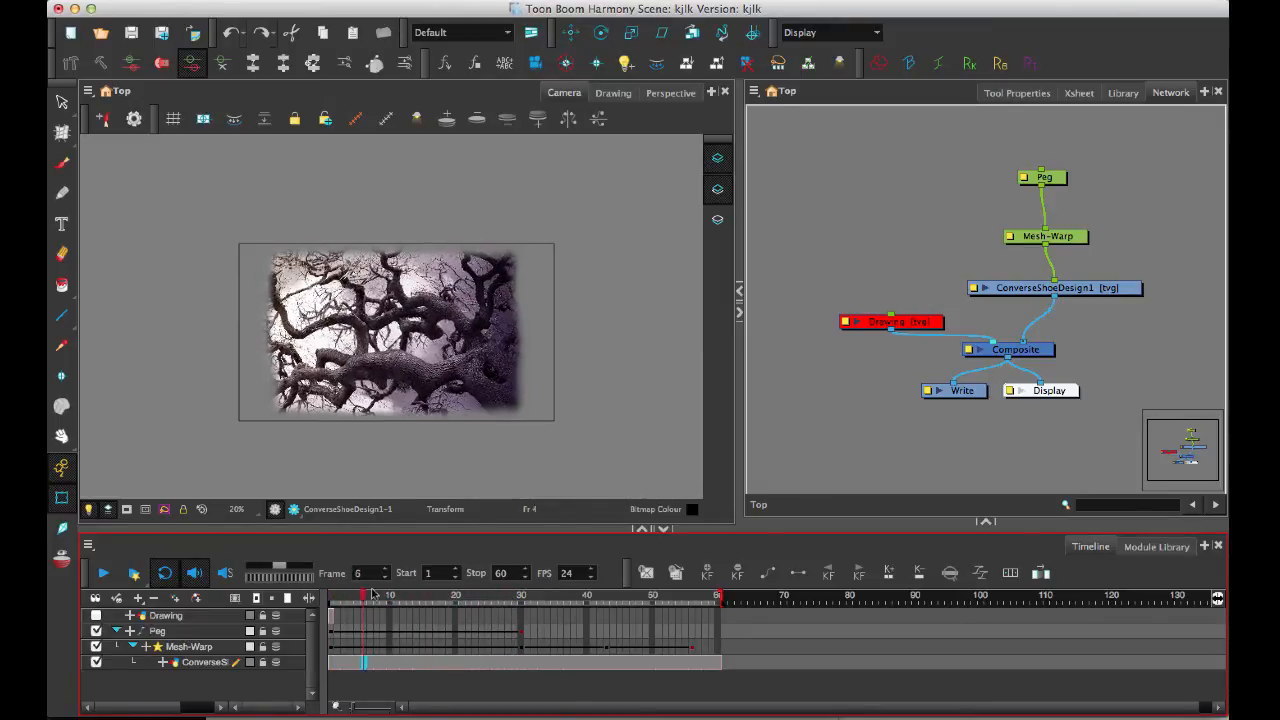
Scrub the playhead through the early frames to around frame 36, then select the Mesh-Warp layer
{"action": "left_click_drag", "start_coordinate": [363, 595], "coordinate": [560, 595]}
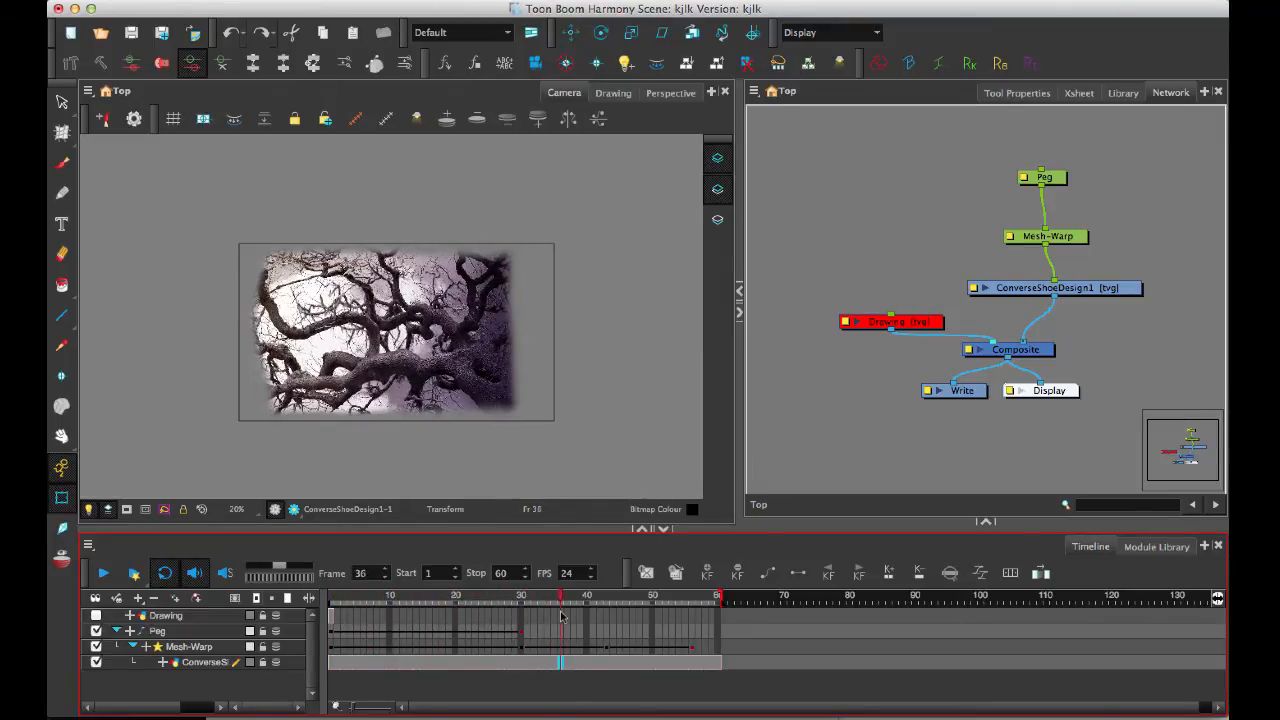
{"action": "left_click_drag", "start_coordinate": [560, 595], "coordinate": [717, 595]}
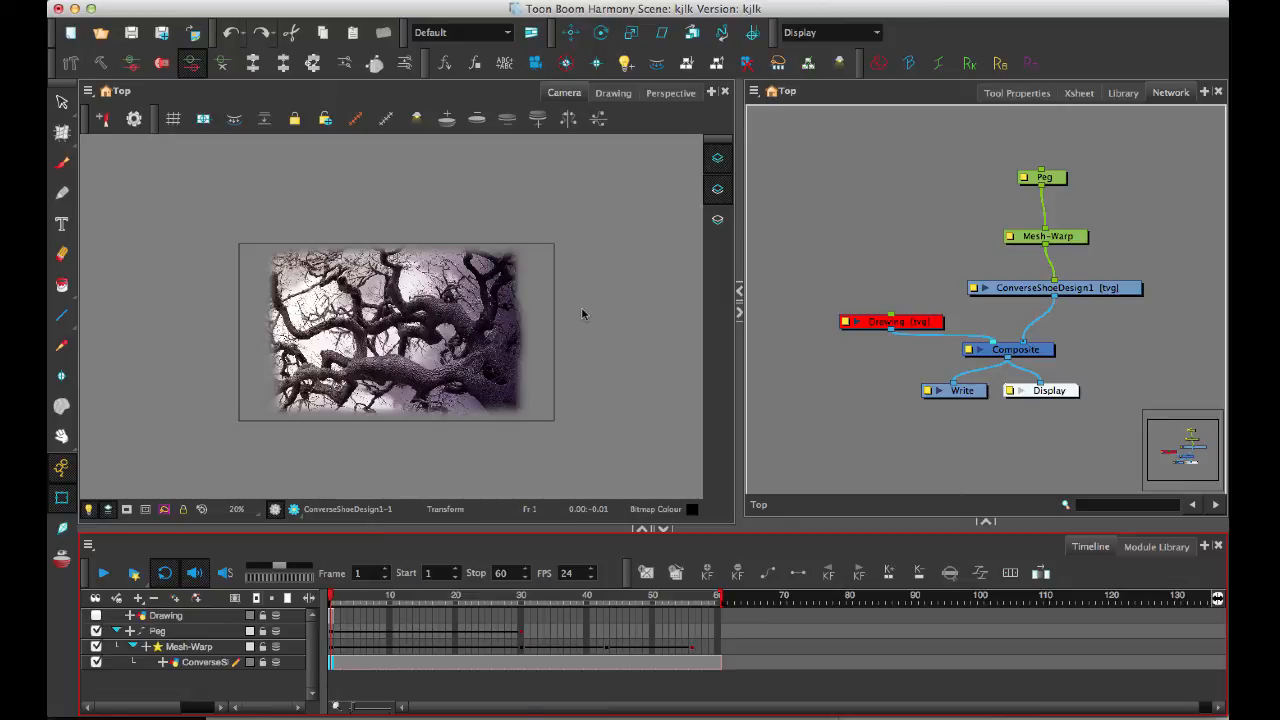
{"action": "left_click", "coordinate": [1047, 238]}
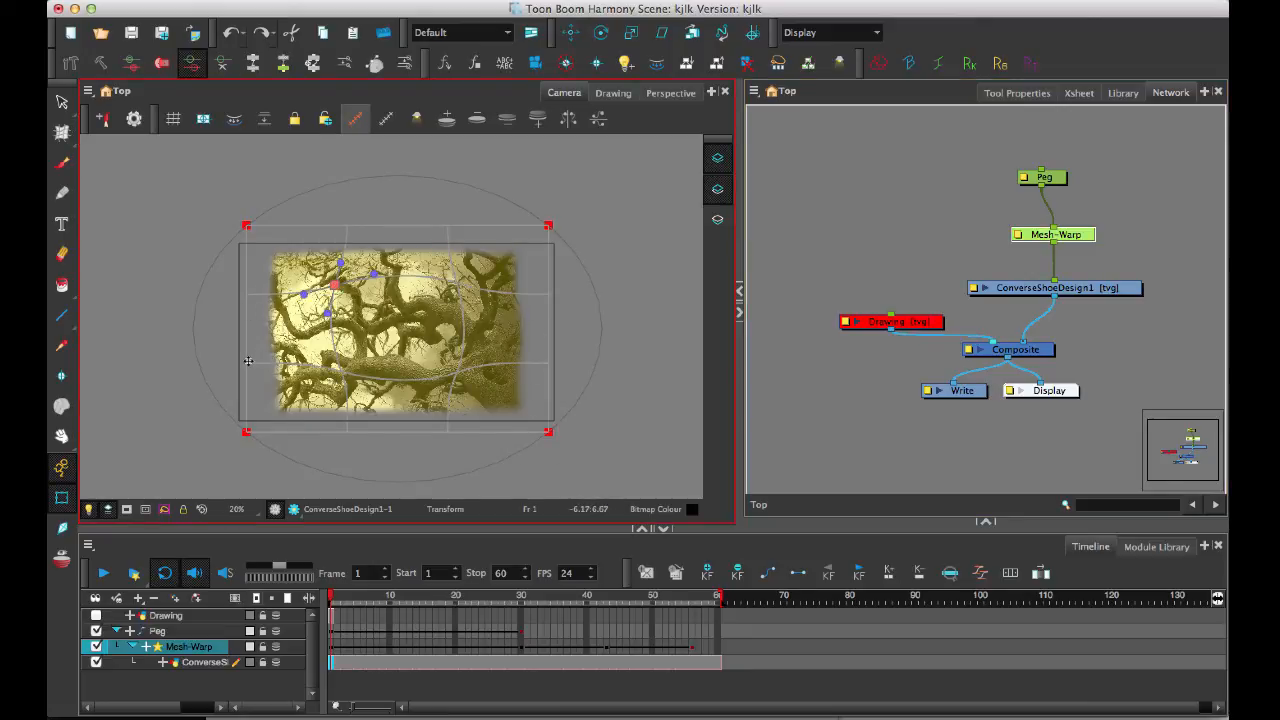
Pull the mesh's left-edge point outward, then nudge it slightly back inward
{"action": "left_click_drag", "start_coordinate": [335, 287], "coordinate": [270, 365]}
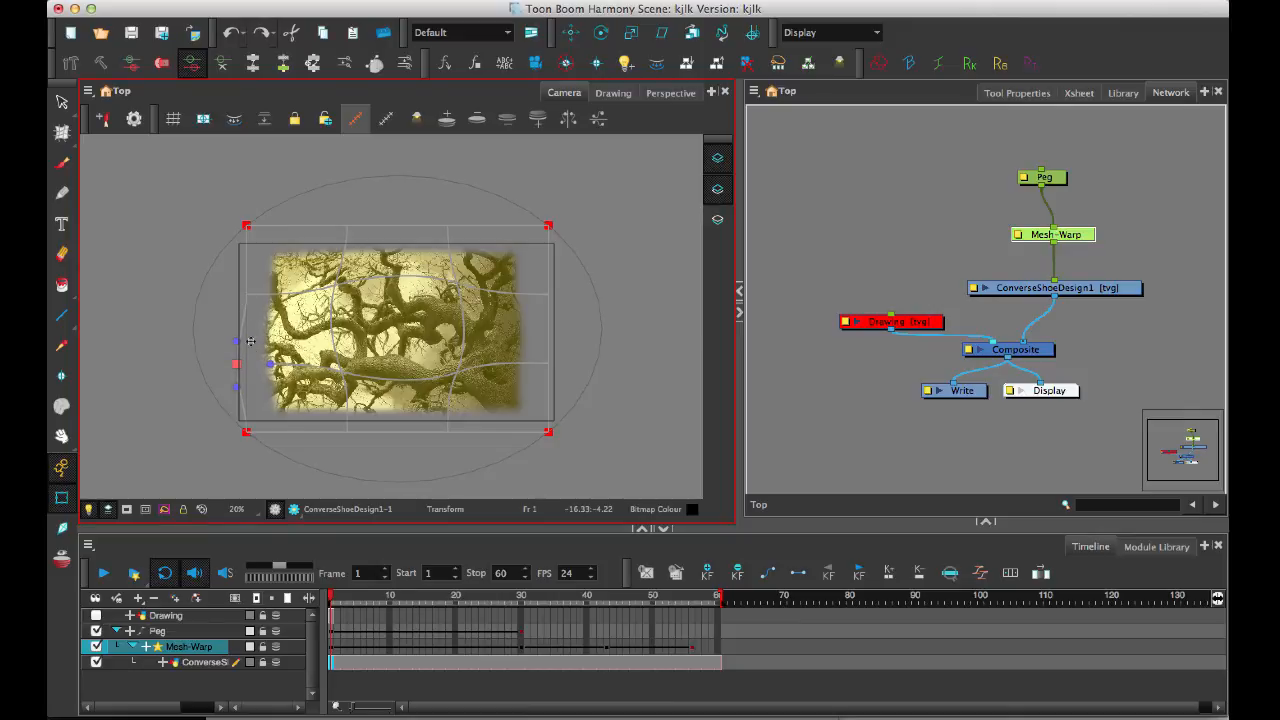
{"action": "left_click_drag", "start_coordinate": [237, 362], "coordinate": [245, 362]}
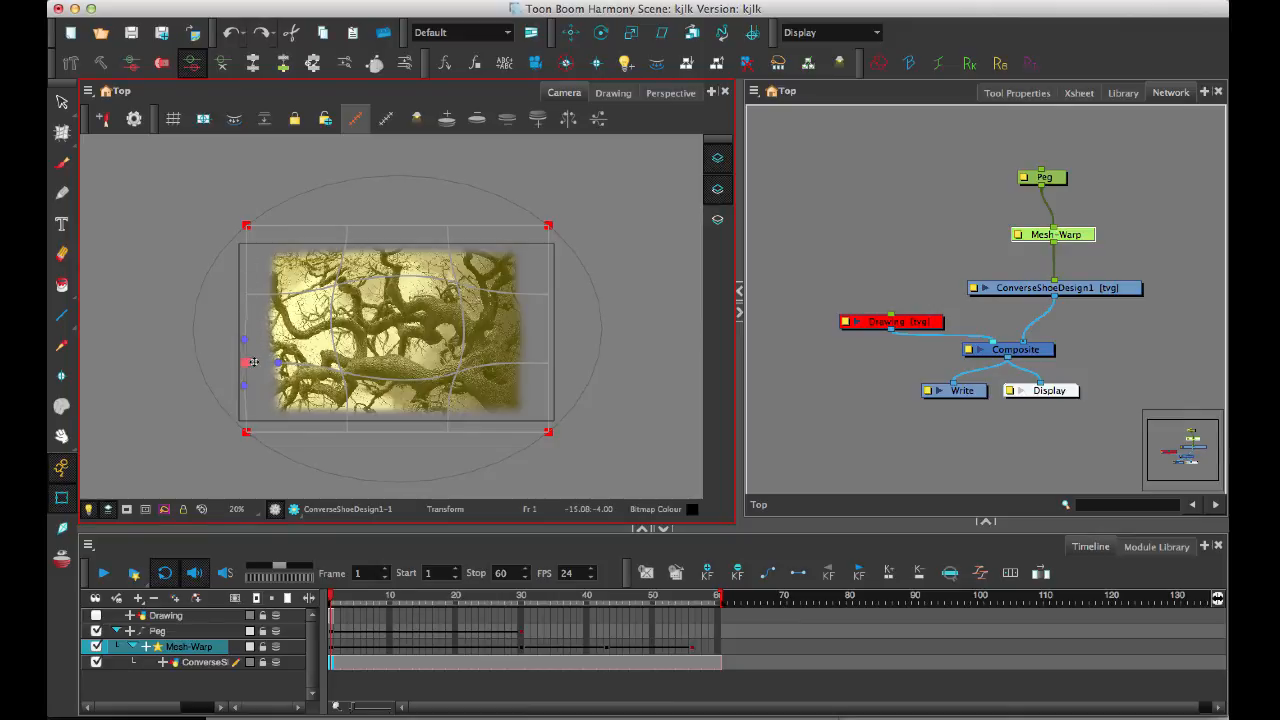